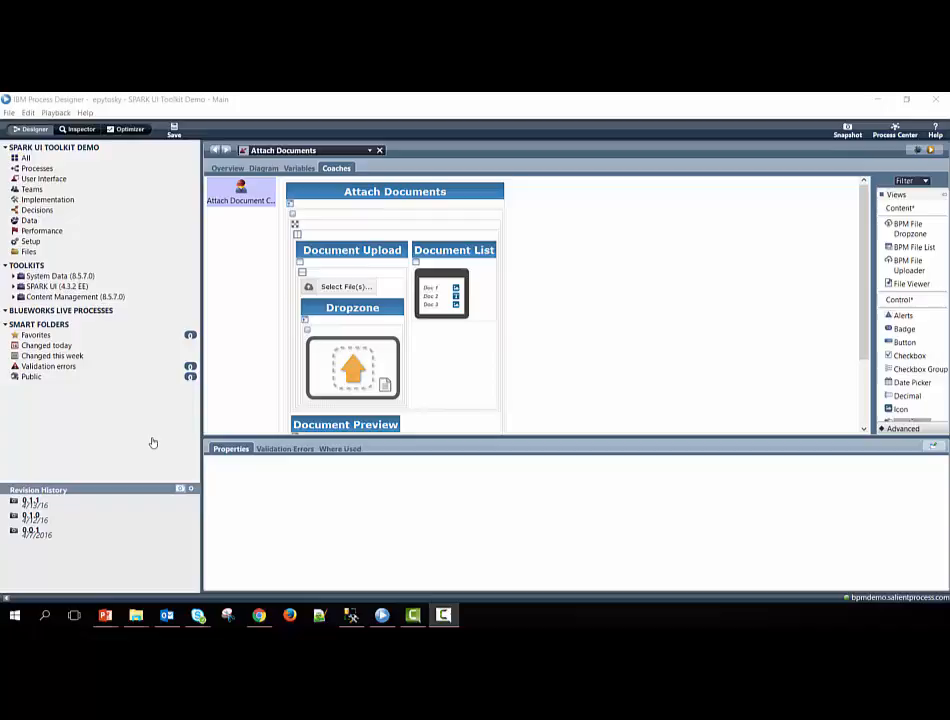
# Step: Upload Elliot's Resume.txt so it appears in the Document List as version 1.0
pyautogui.click(395, 191)
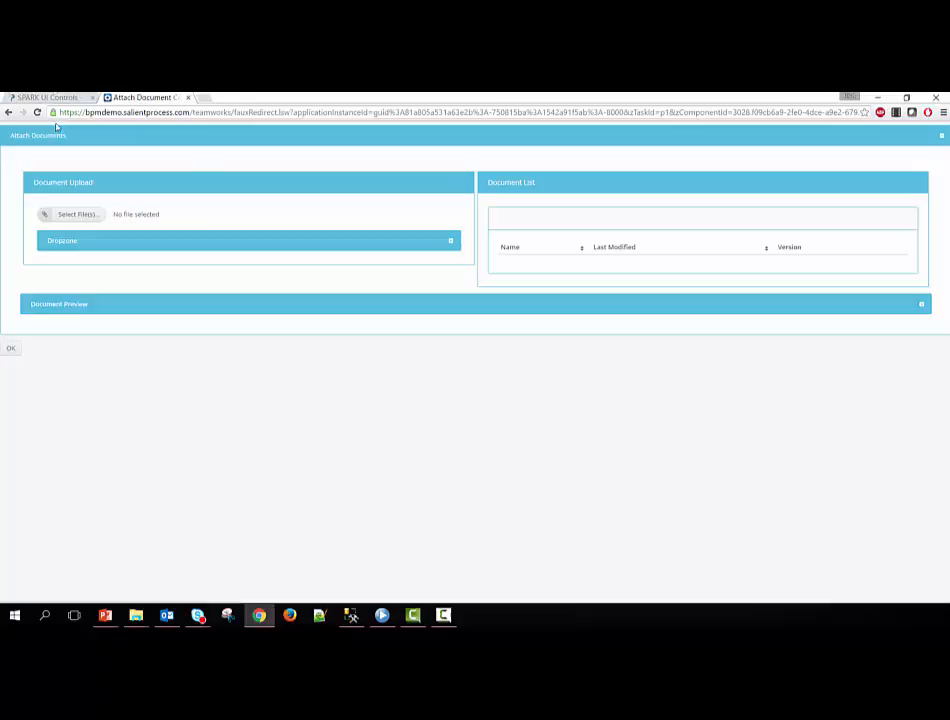
pyautogui.moveTo(70, 159)
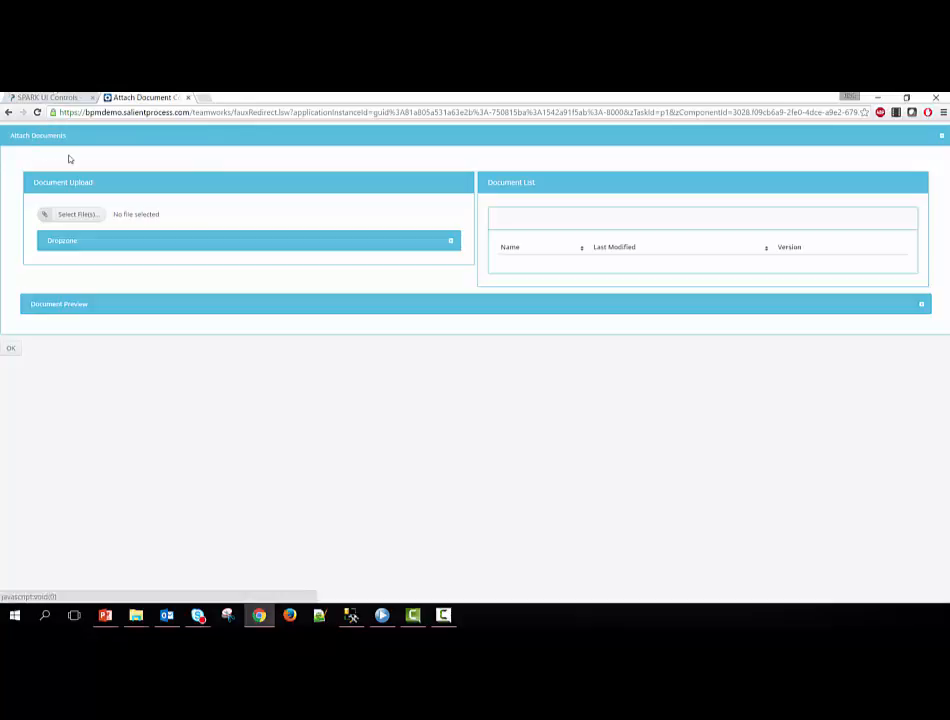
pyautogui.moveTo(512, 180)
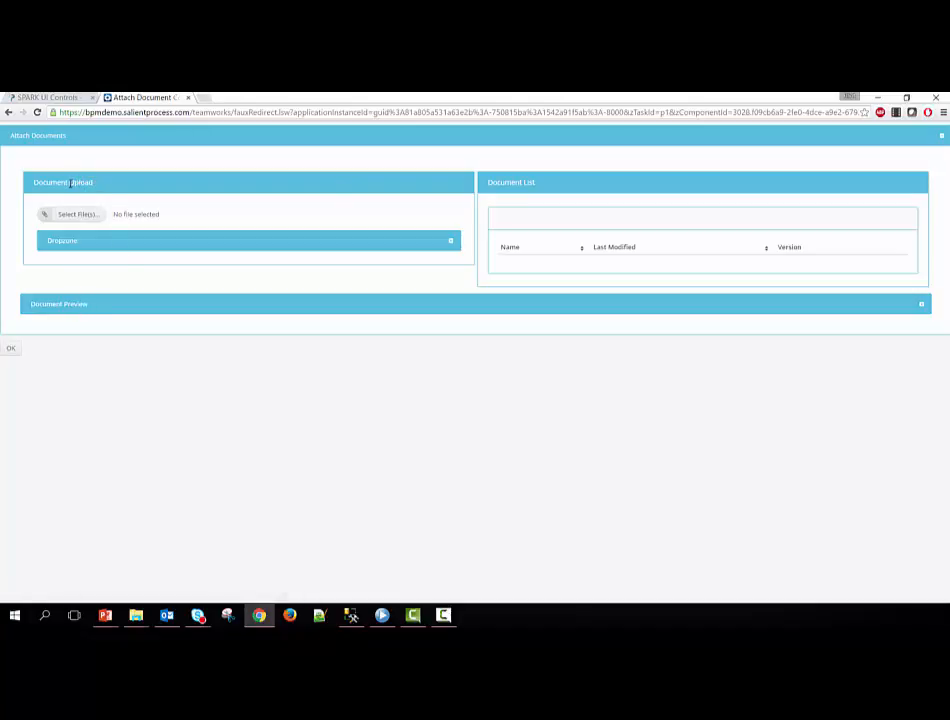
pyautogui.moveTo(152, 169)
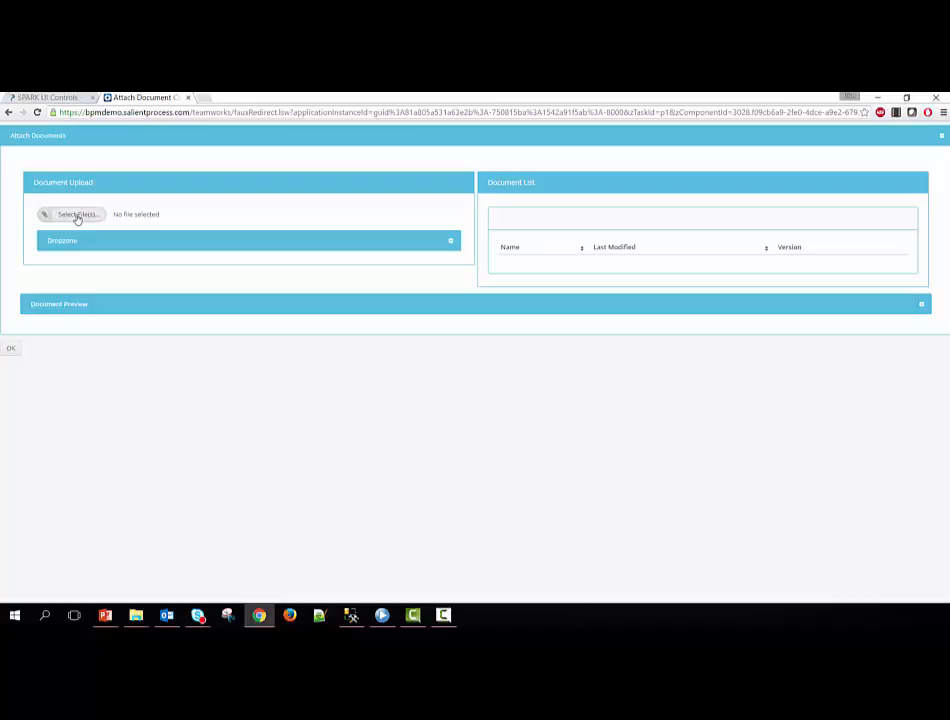
pyautogui.click(75, 214)
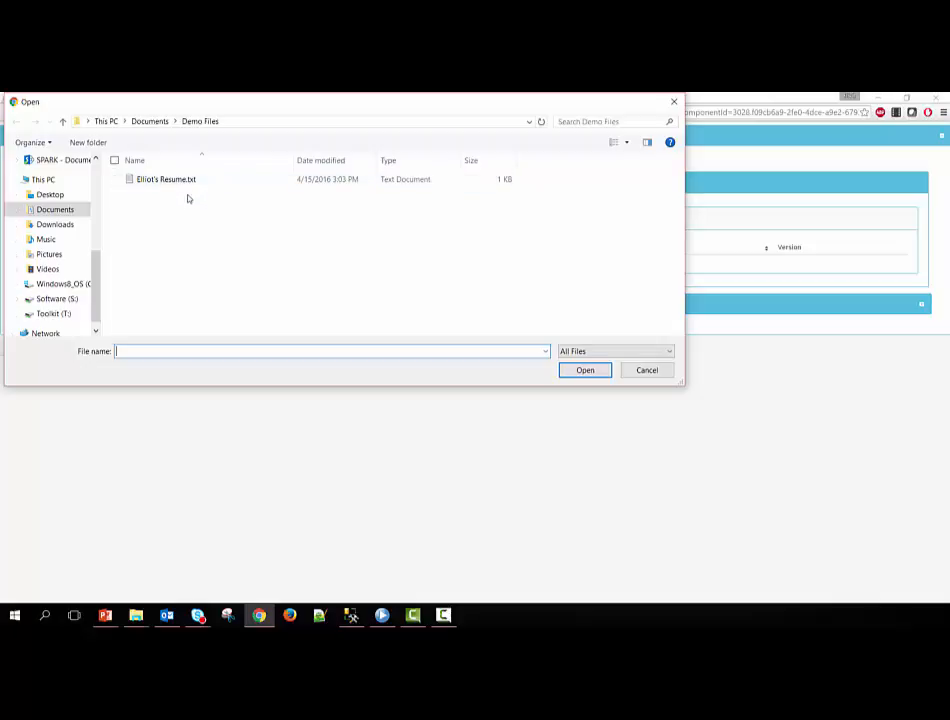
pyautogui.click(166, 179)
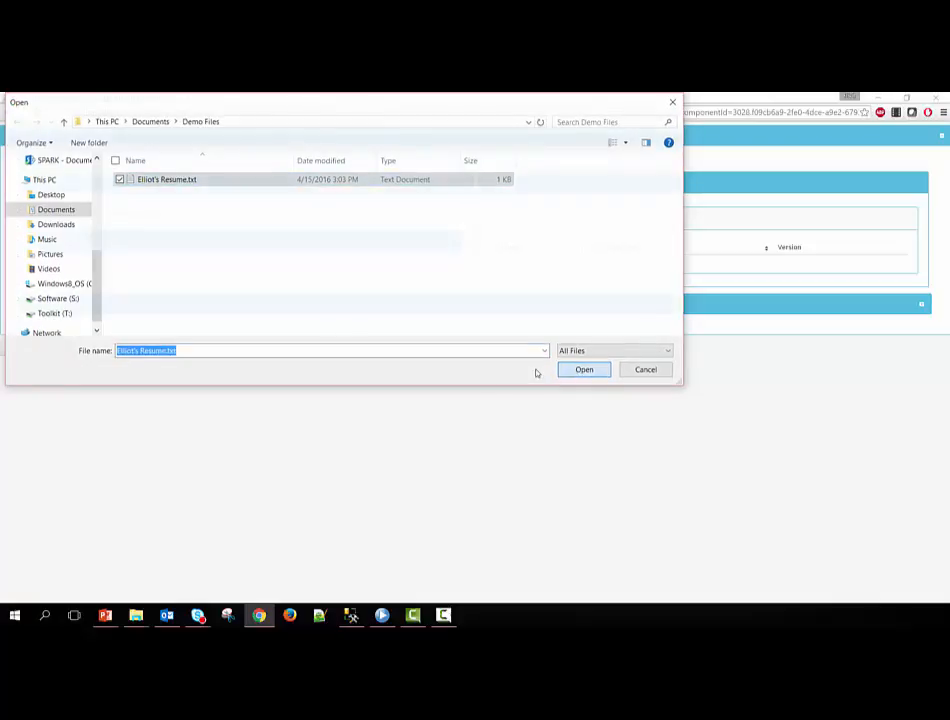
pyautogui.click(584, 369)
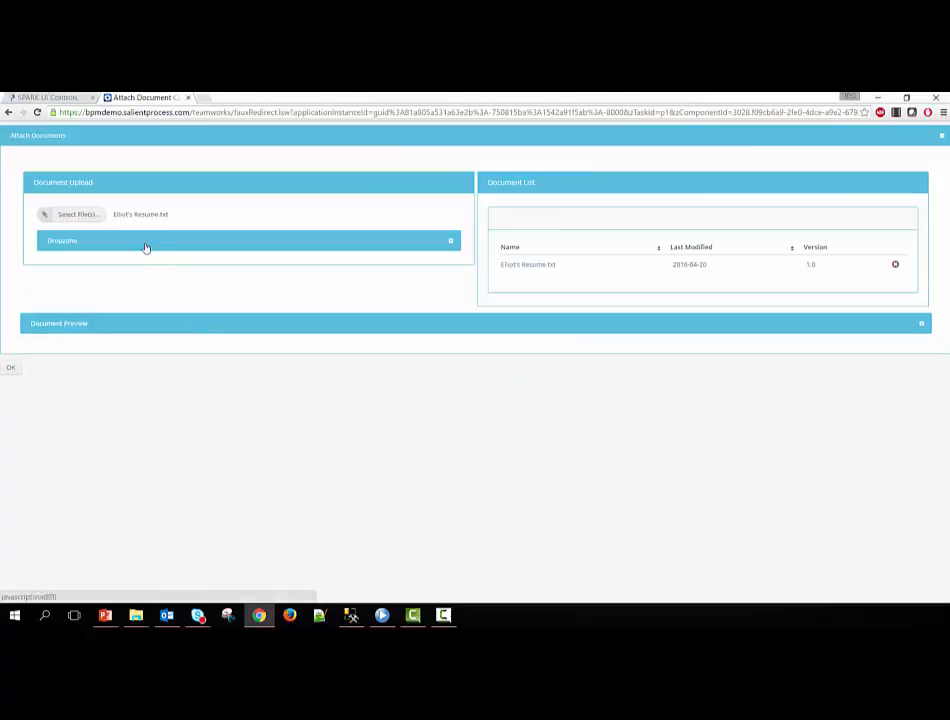
pyautogui.click(78, 214)
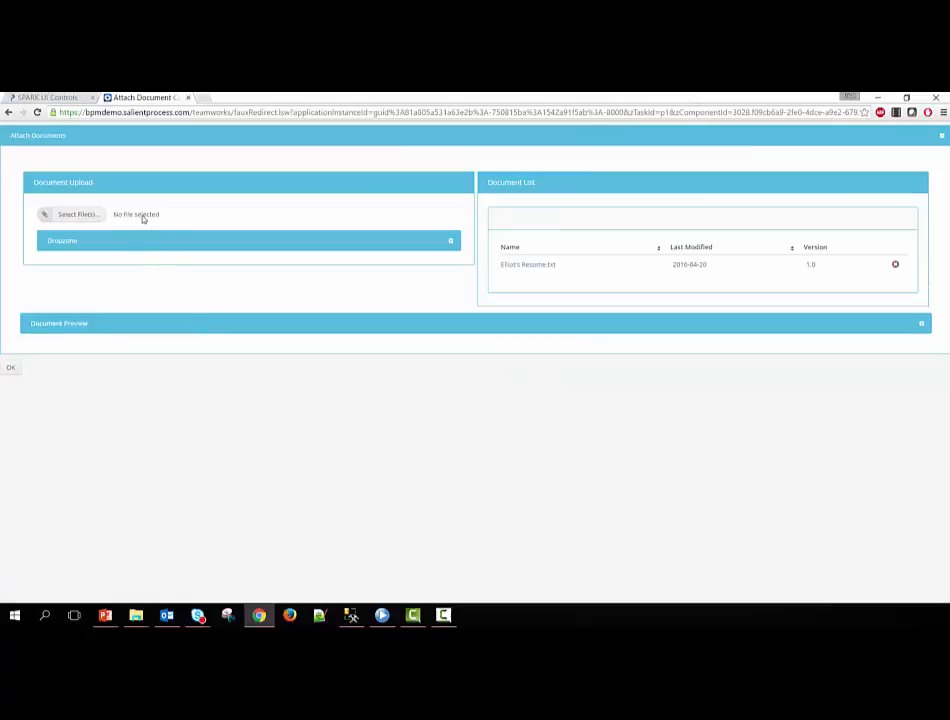
pyautogui.moveTo(540, 204)
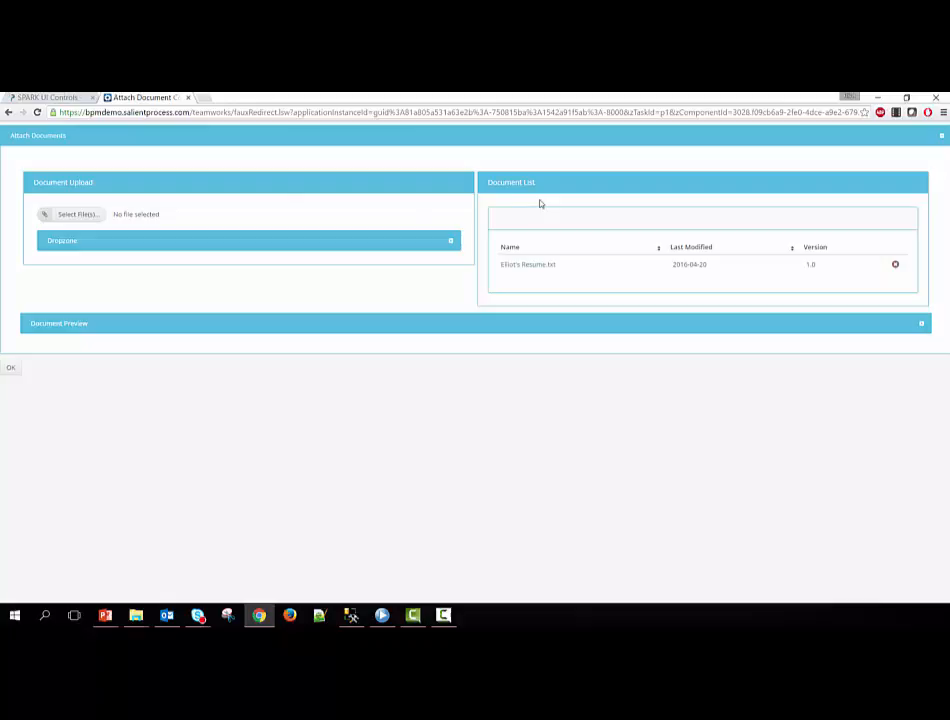
pyautogui.moveTo(520, 240)
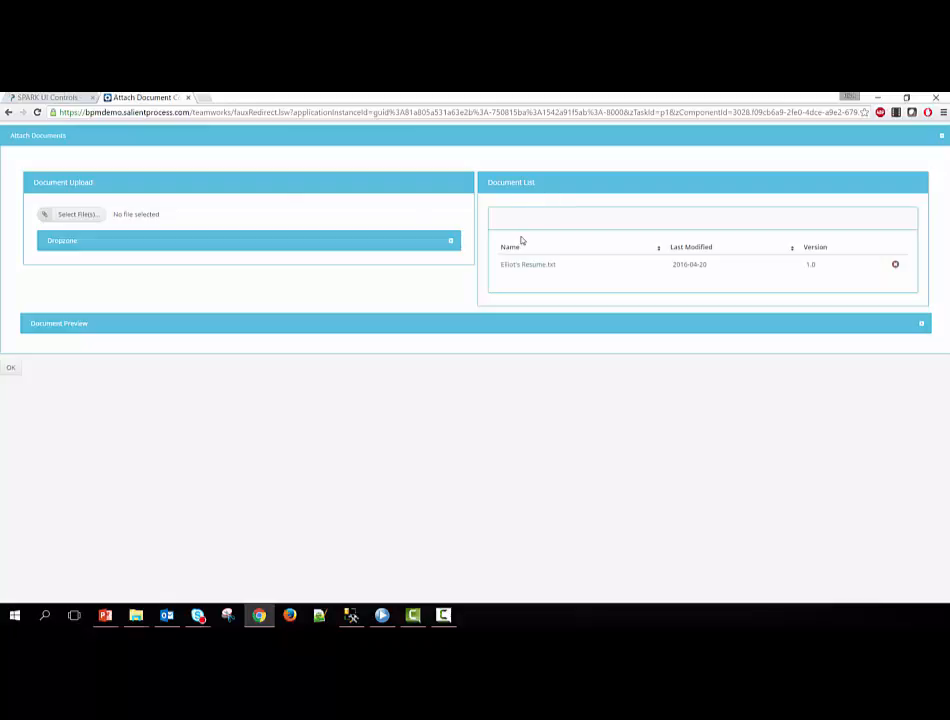
pyautogui.moveTo(543, 280)
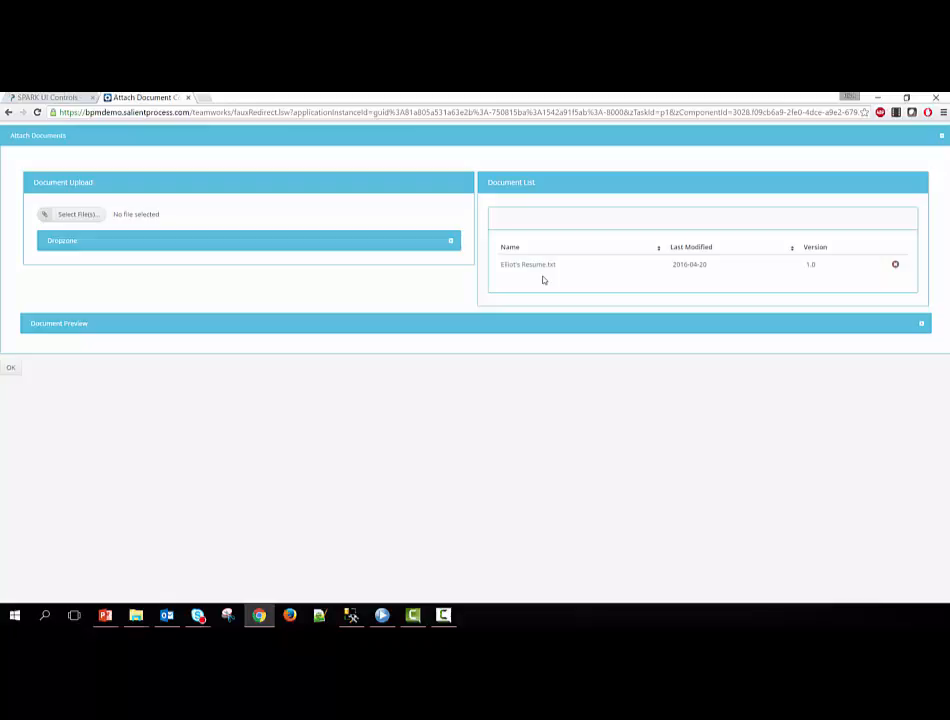
pyautogui.moveTo(96, 230)
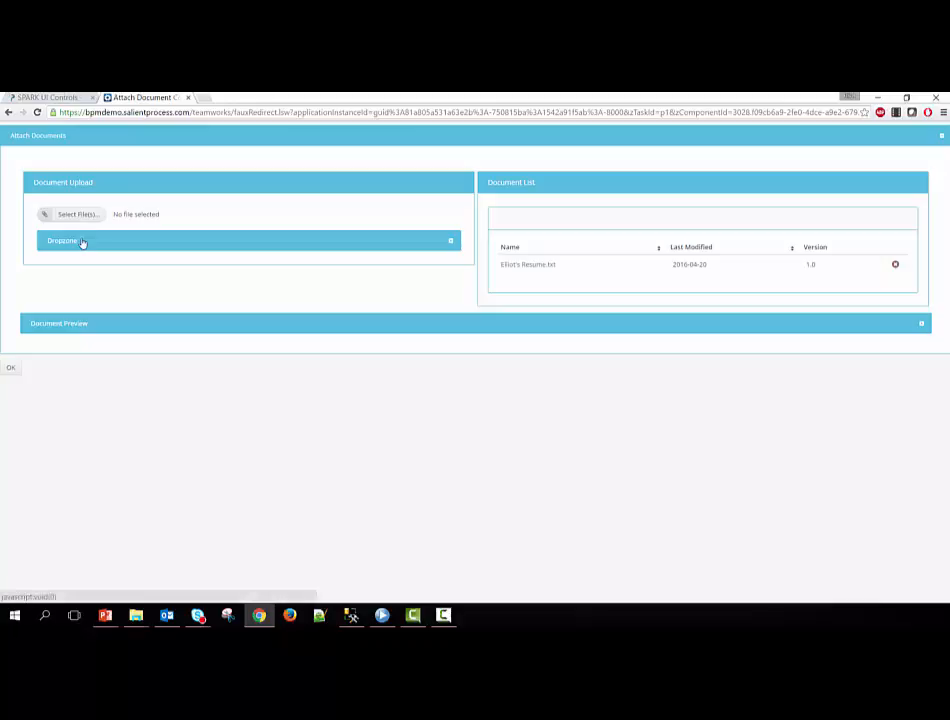
# Step: Add Elliot's Resume.txt a second time through the expanded Dropzone panel
pyautogui.click(64, 240)
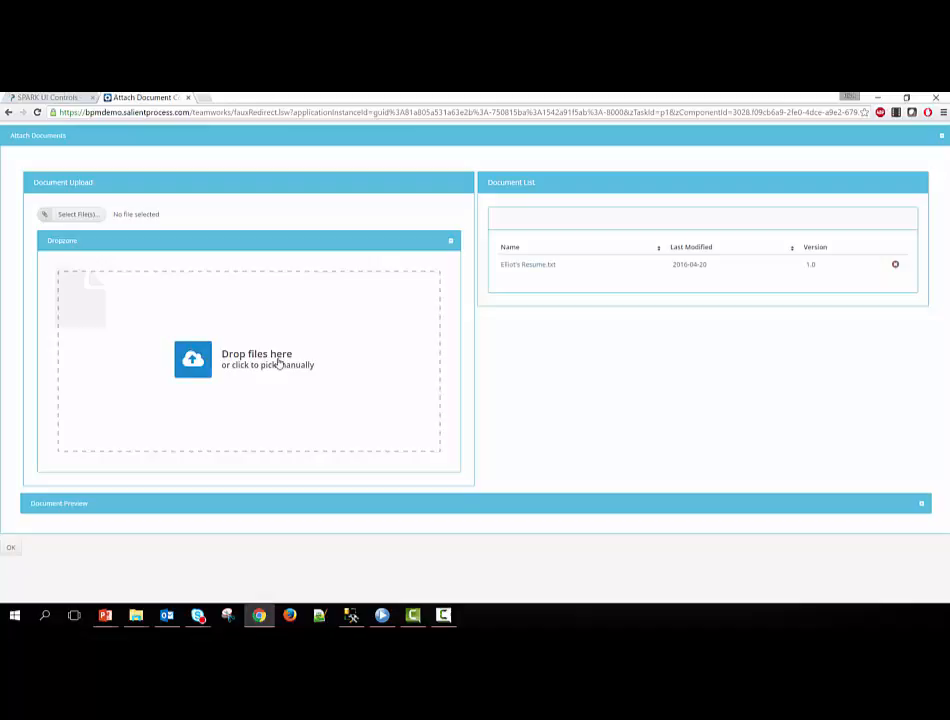
pyautogui.click(247, 359)
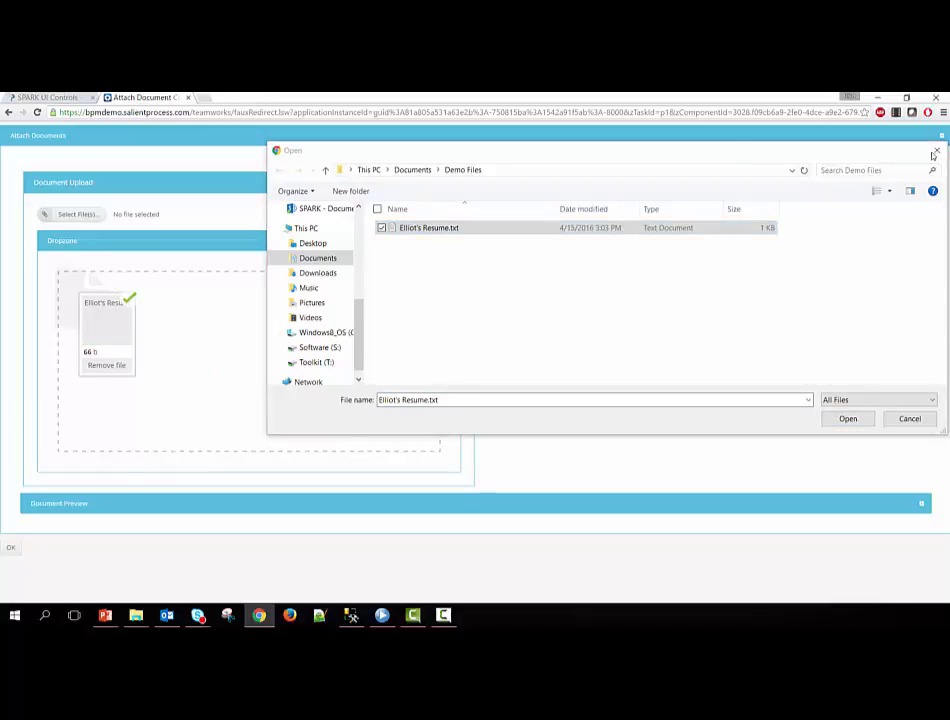
pyautogui.click(847, 418)
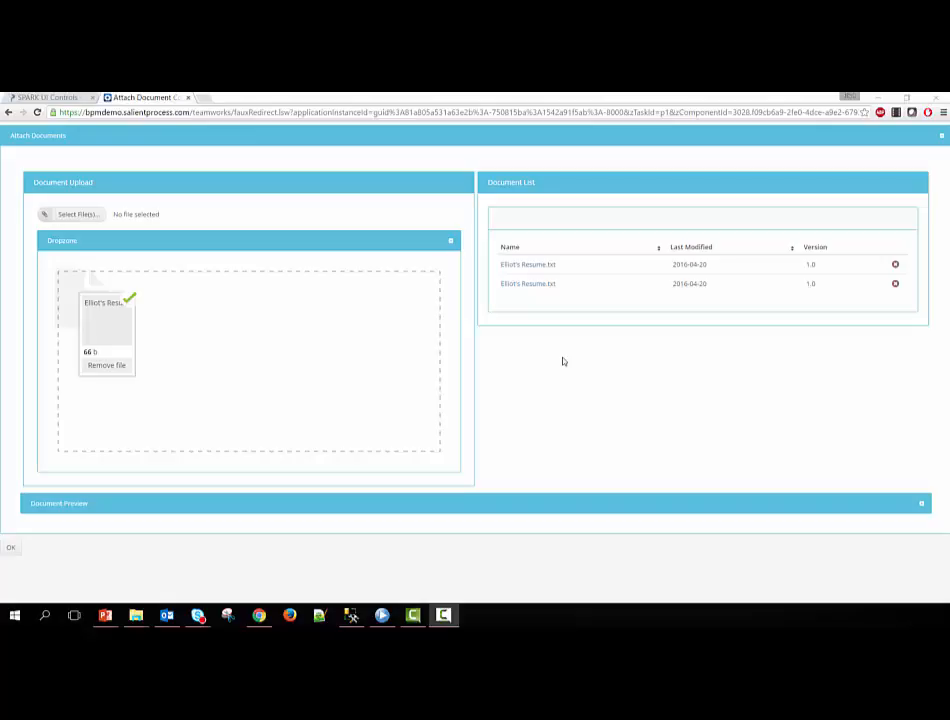
pyautogui.moveTo(549, 228)
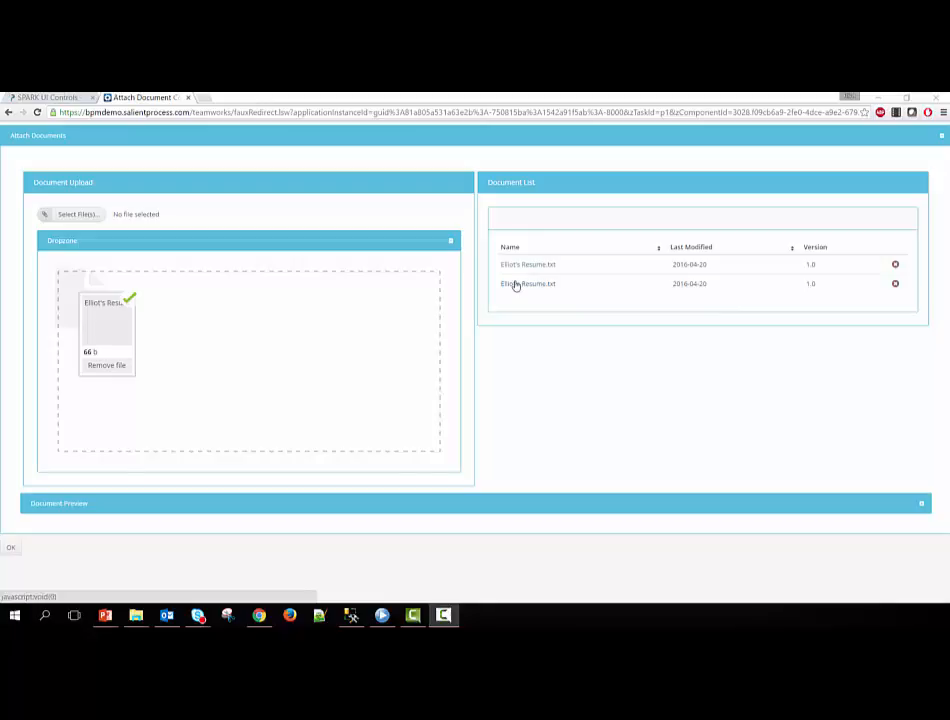
# Step: Preview the second Elliot's Resume.txt, view it in a new window, then close that tab
pyautogui.click(524, 283)
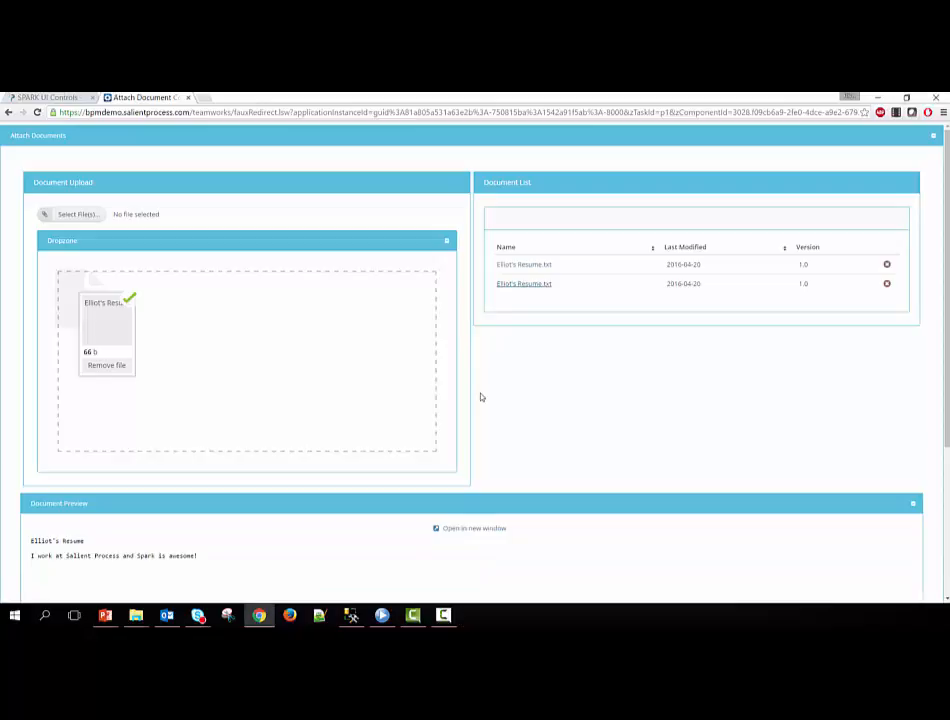
pyautogui.scroll(-3)
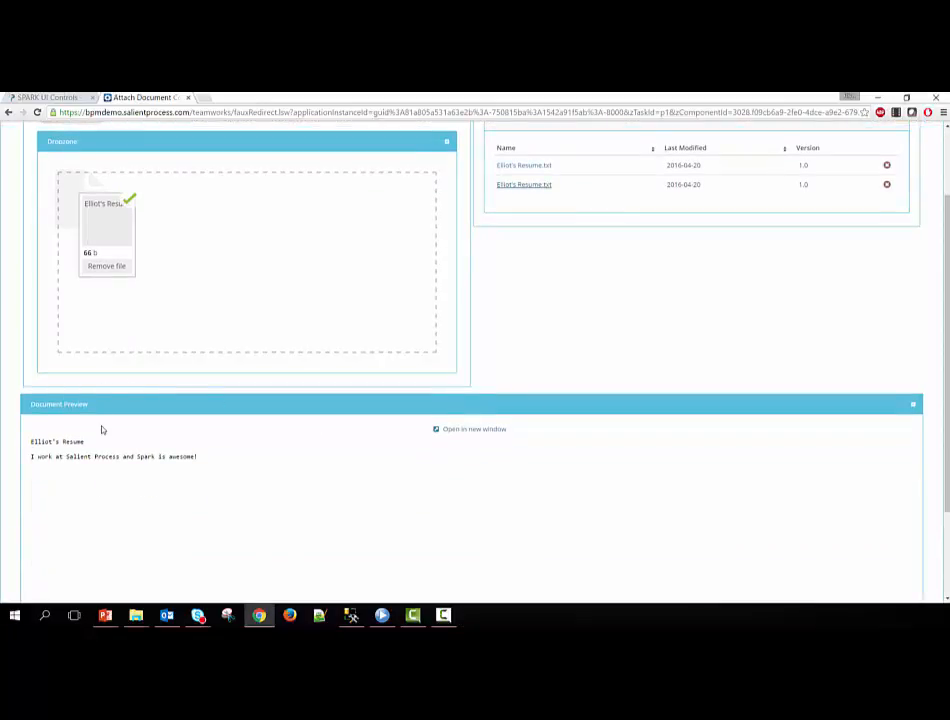
pyautogui.moveTo(206, 464)
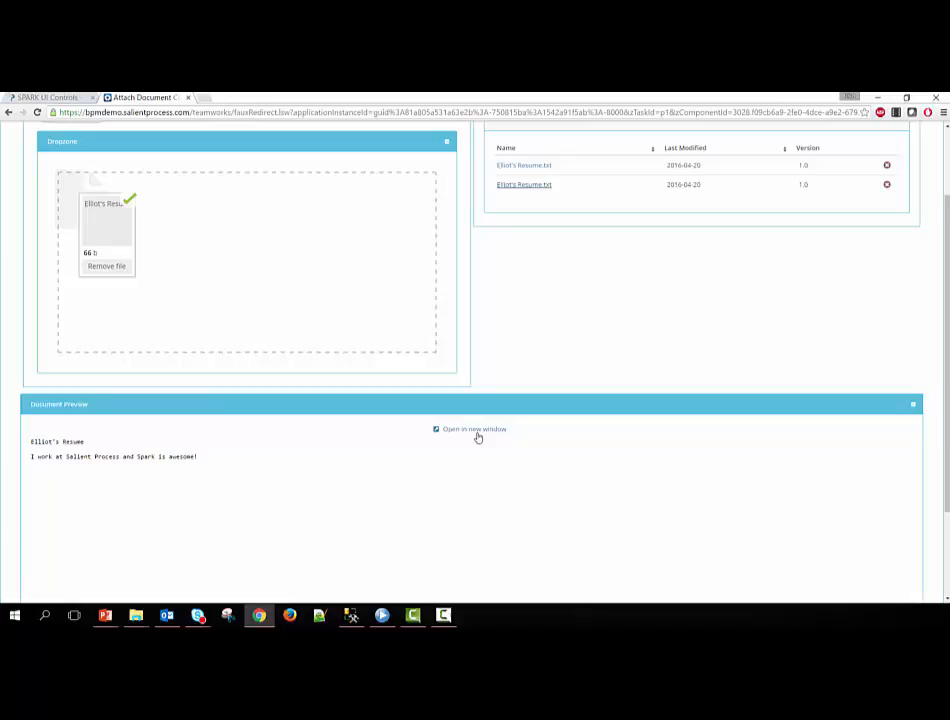
pyautogui.click(474, 429)
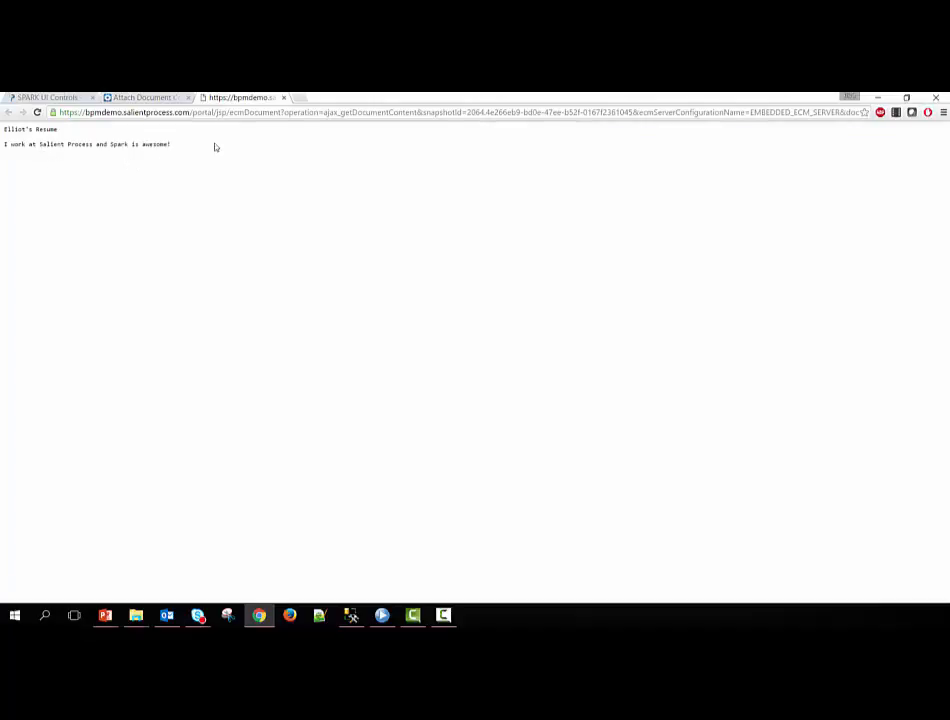
pyautogui.click(140, 97)
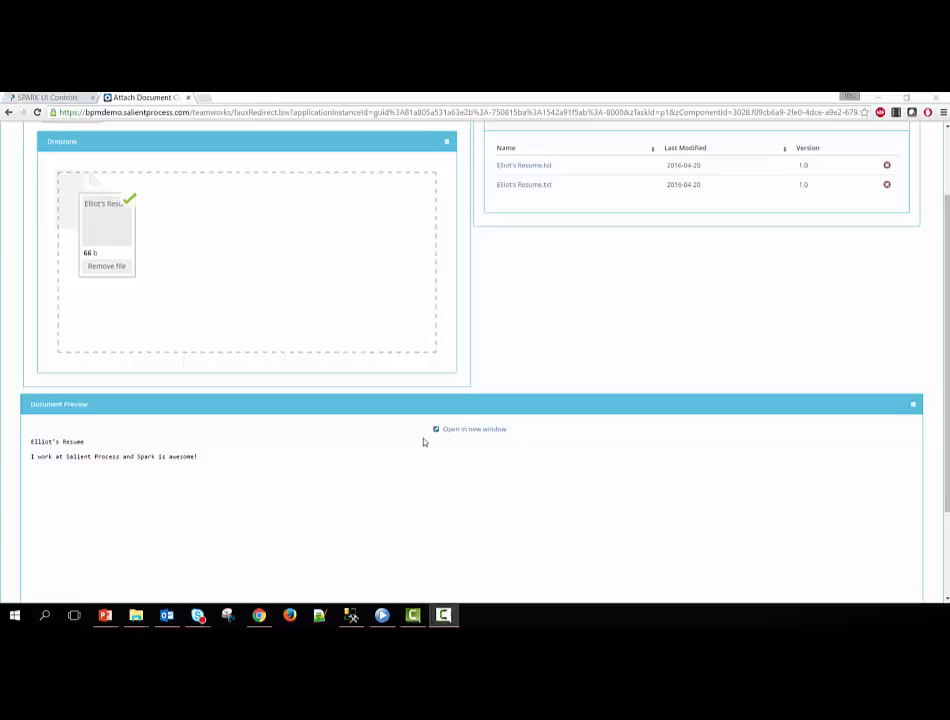
pyautogui.moveTo(400, 596)
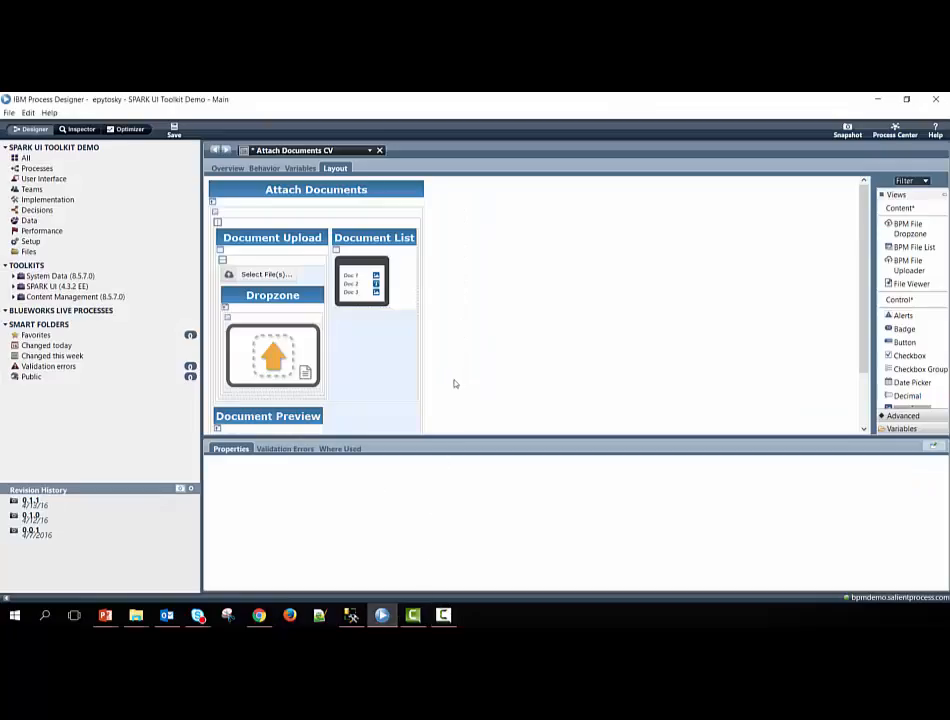
pyautogui.moveTo(516, 316)
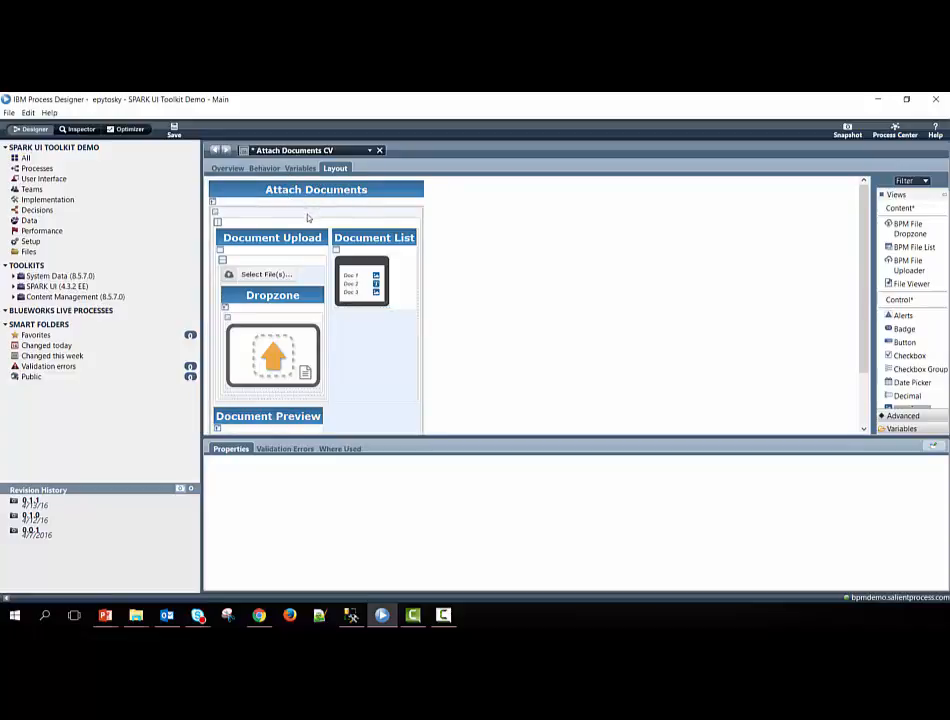
pyautogui.moveTo(293, 219)
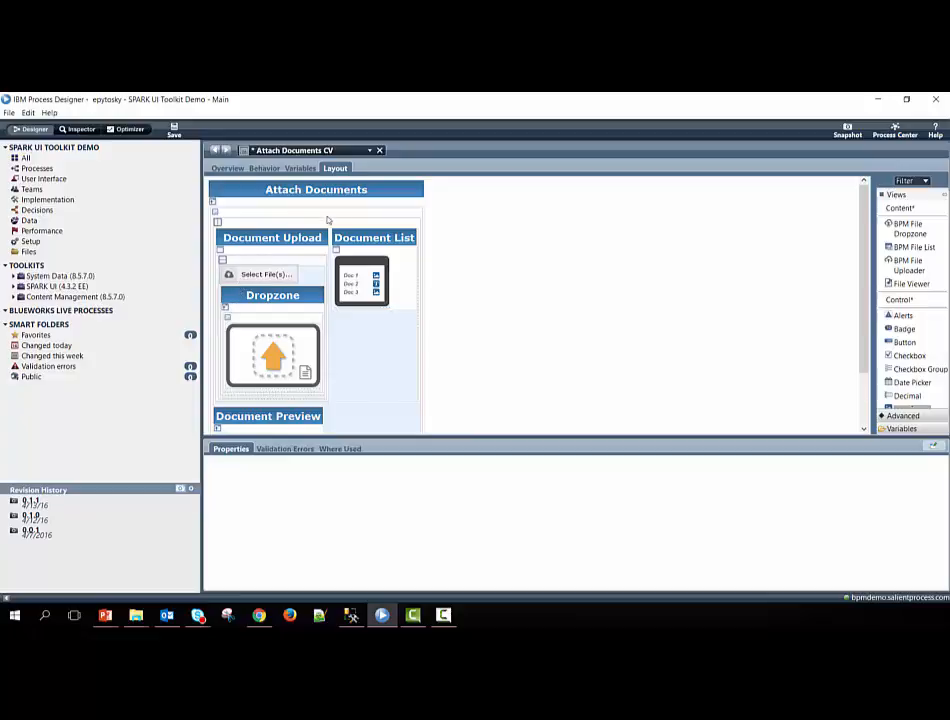
# Step: Inspect the uploadProperties variable, then select the Select File(s) uploader in Layout
pyautogui.click(374, 237)
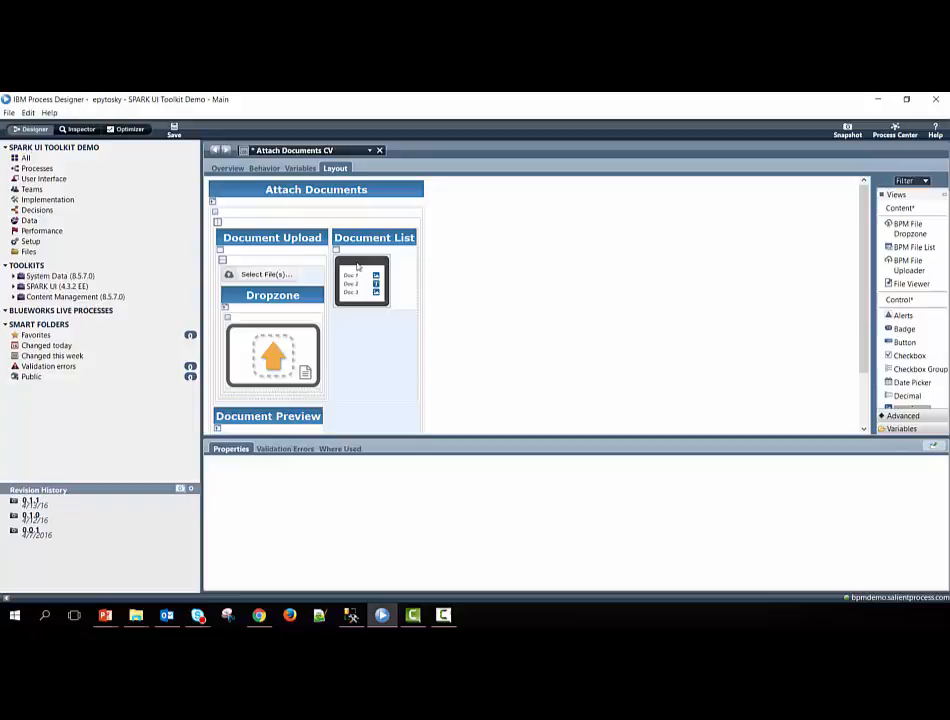
pyautogui.scroll(-3)
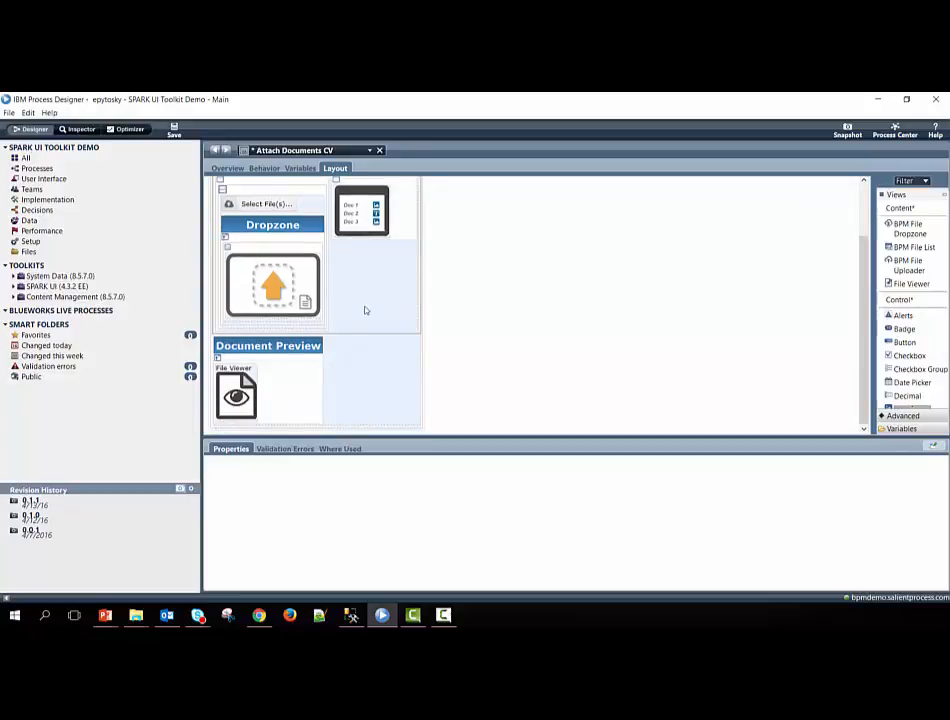
pyautogui.moveTo(283, 338)
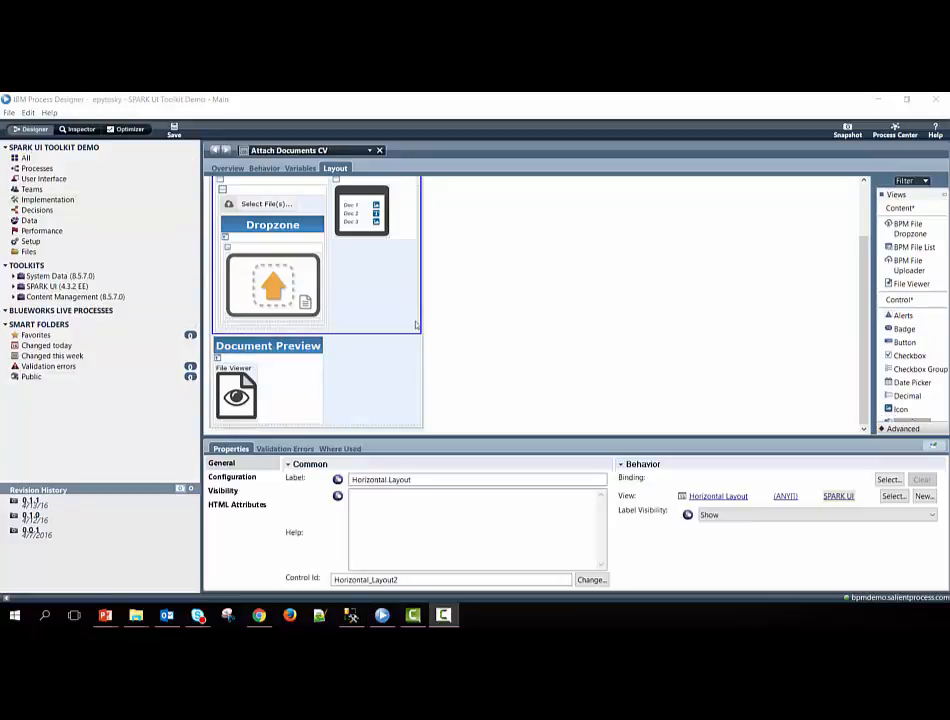
pyautogui.click(302, 167)
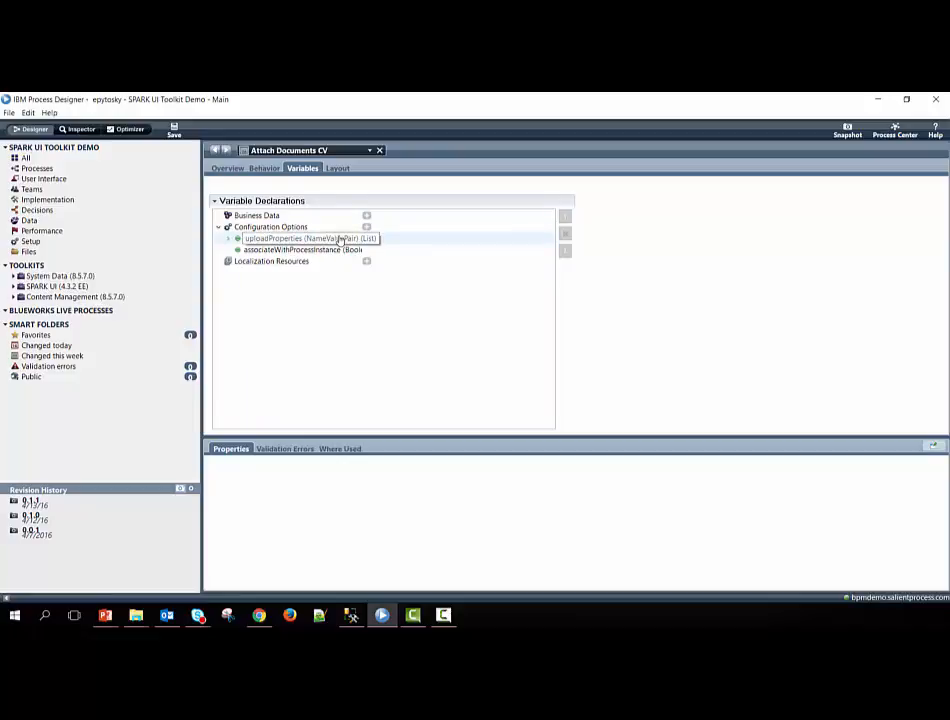
pyautogui.click(310, 249)
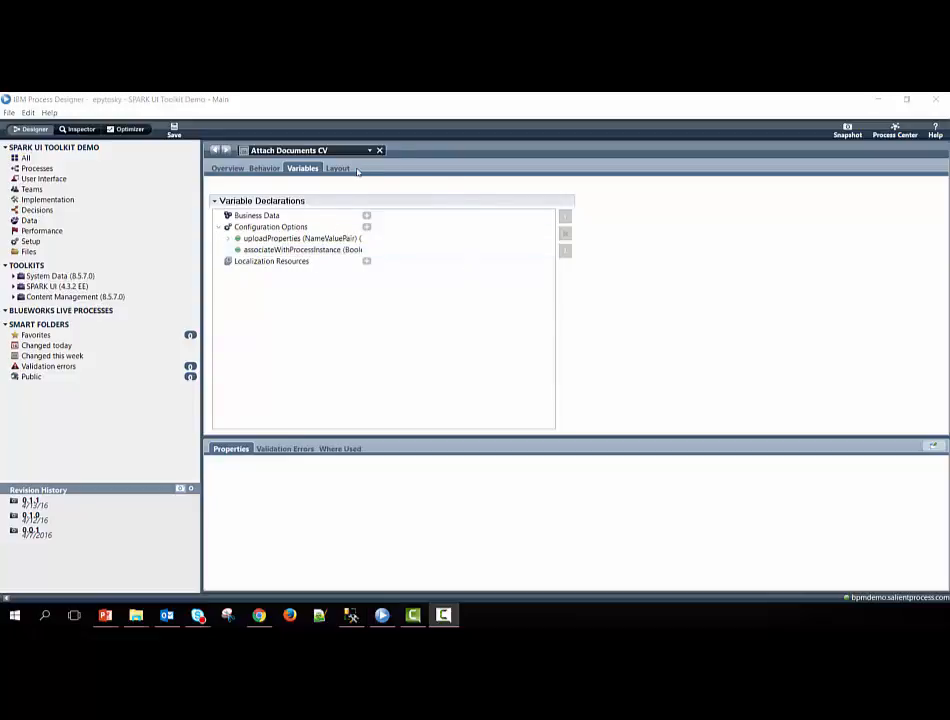
pyautogui.click(335, 168)
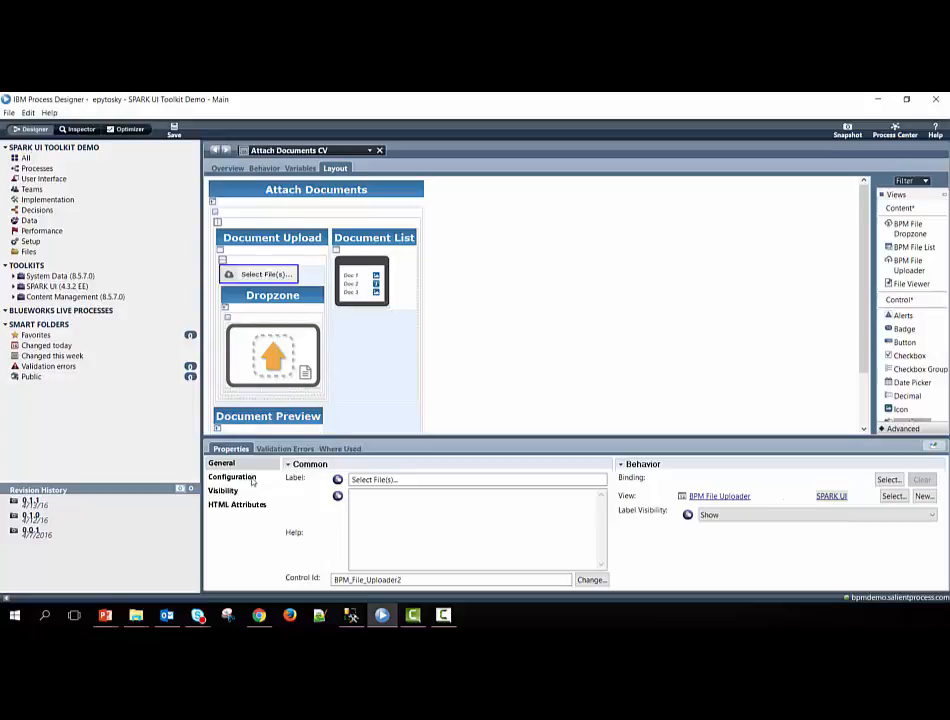
pyautogui.click(232, 477)
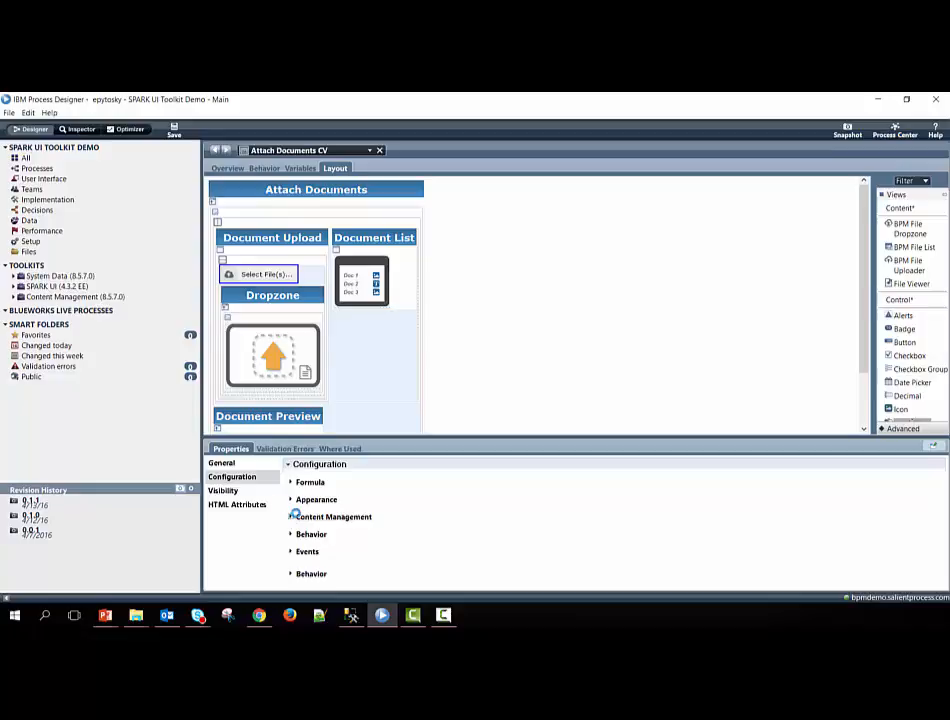
# Step: Review the uploader's Content Management bindings, collapse them, and expand Behavior
pyautogui.click(333, 516)
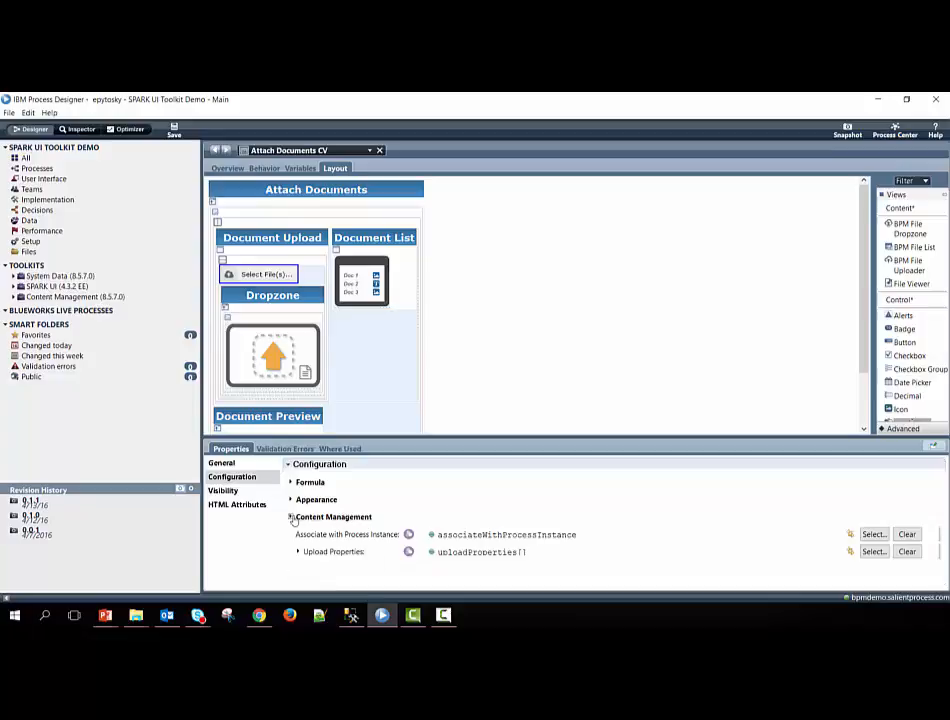
pyautogui.click(333, 517)
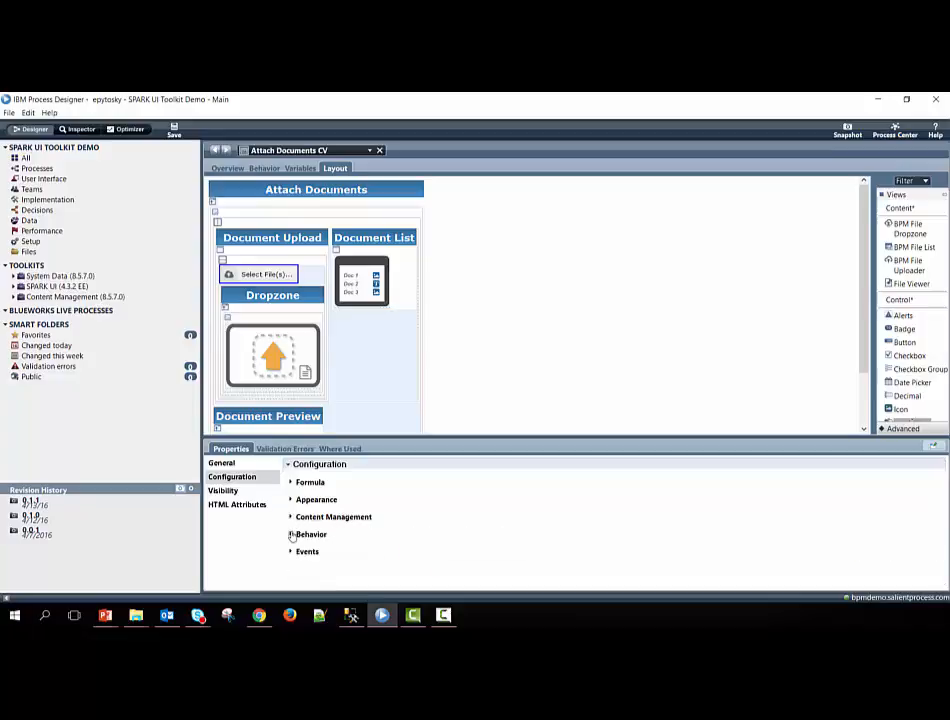
pyautogui.click(310, 534)
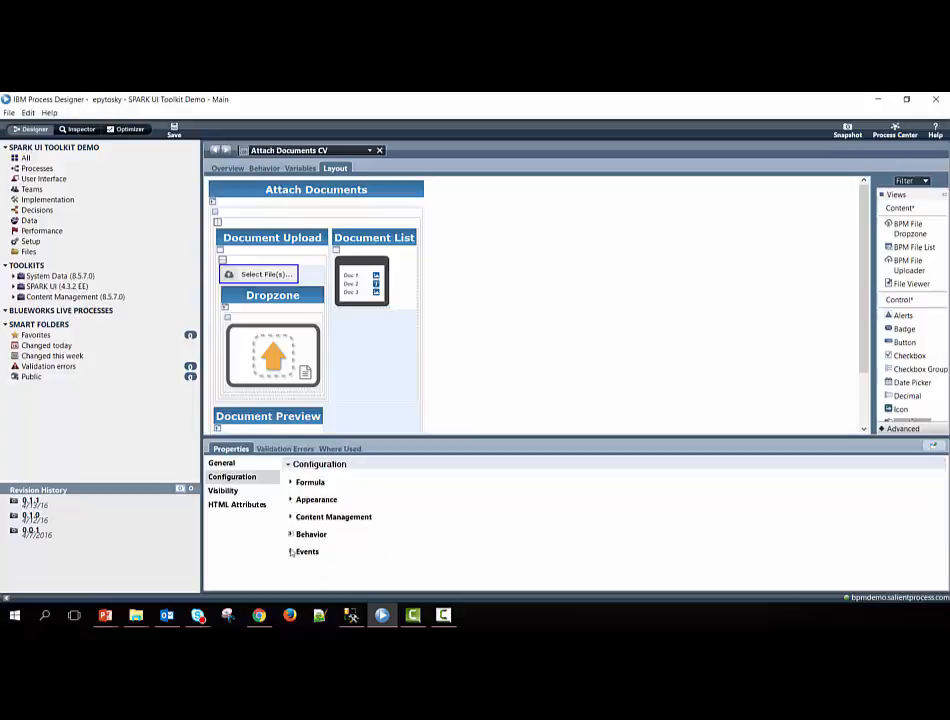
# Step: Expand the uploader's Events to review the On Upload Complete handler
pyautogui.click(307, 551)
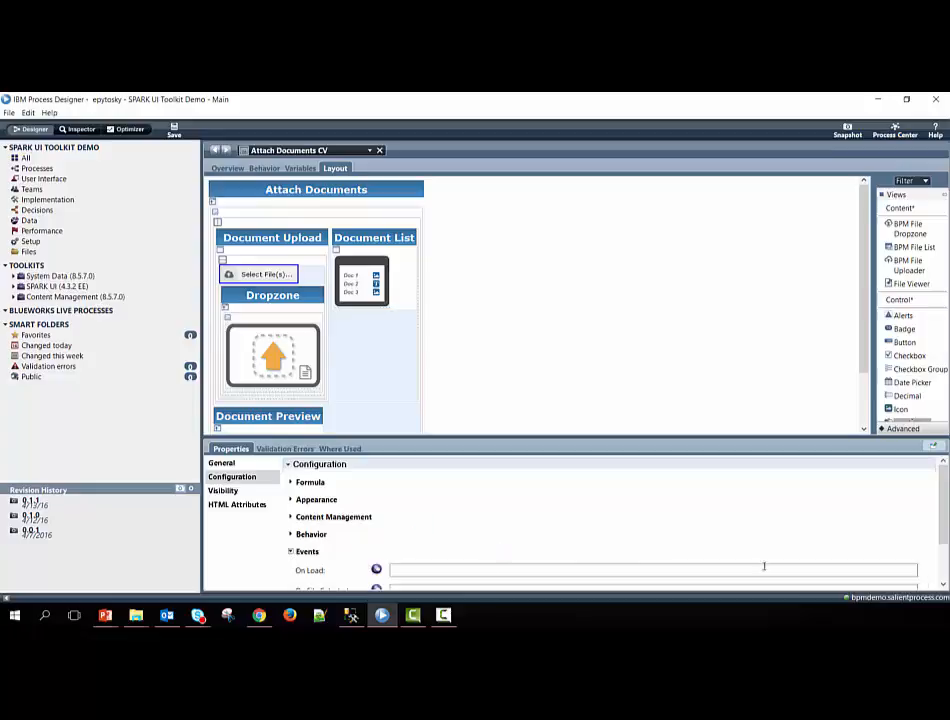
pyautogui.scroll(-3)
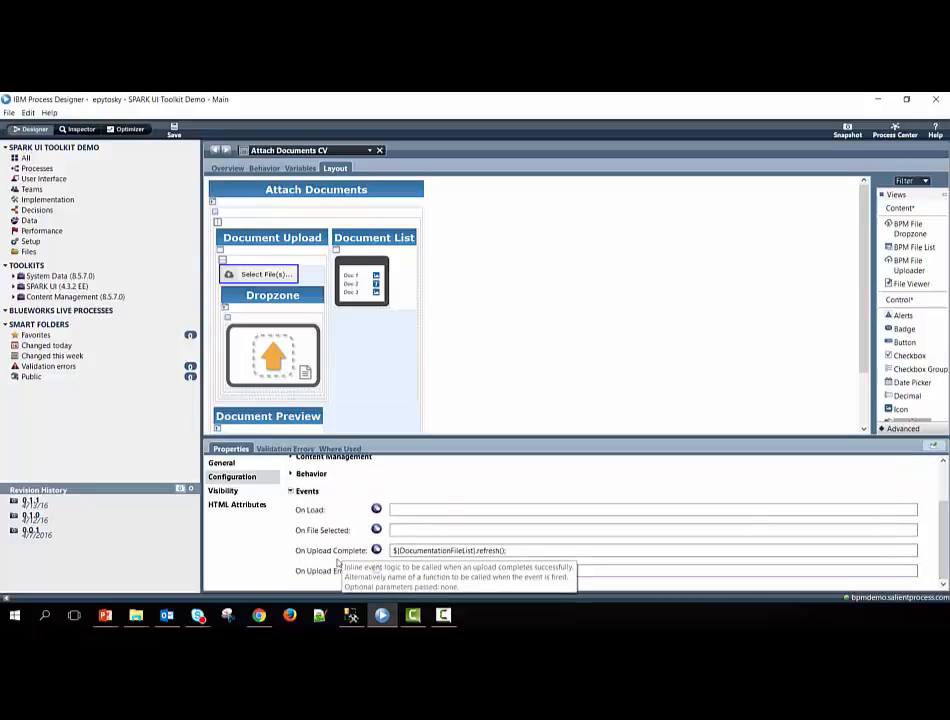
pyautogui.moveTo(337, 570)
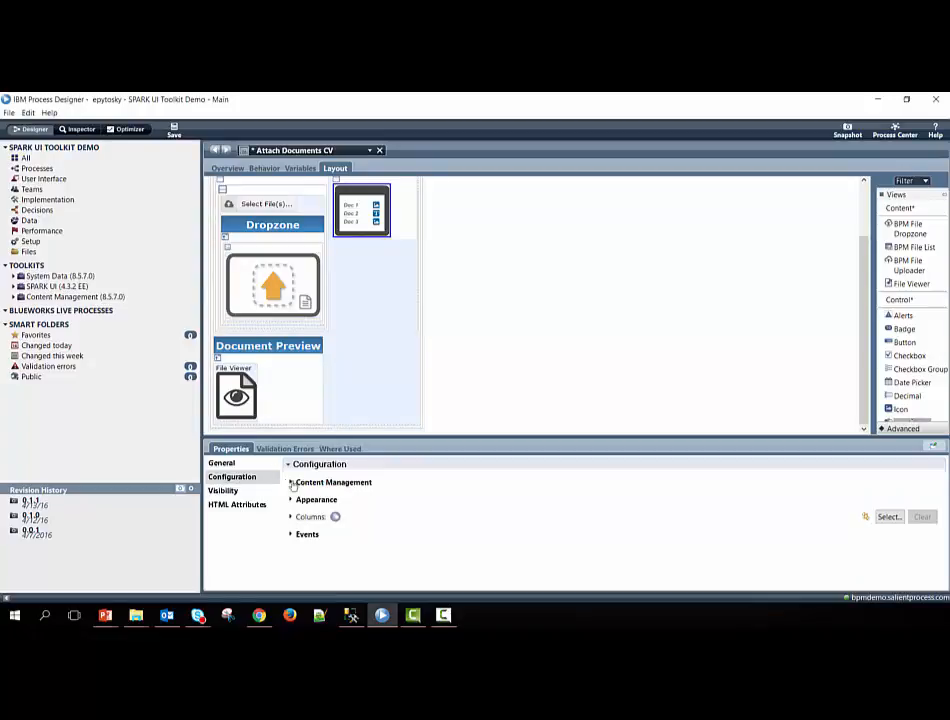
# Step: Expand the file list's Content Management and scroll through deletion, match rule and filter settings
pyautogui.click(333, 482)
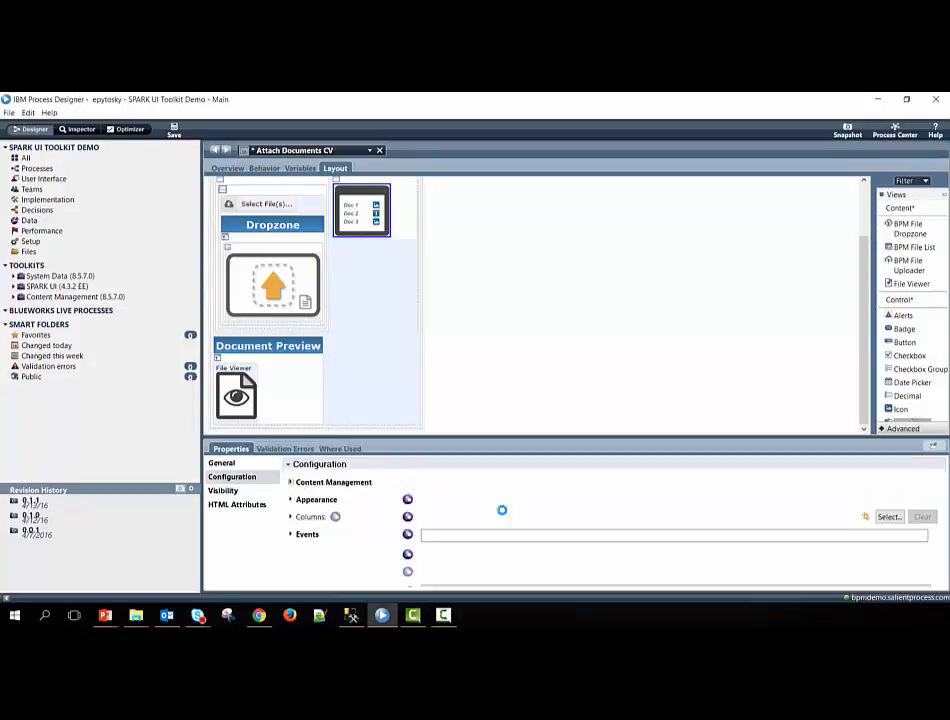
pyautogui.click(334, 482)
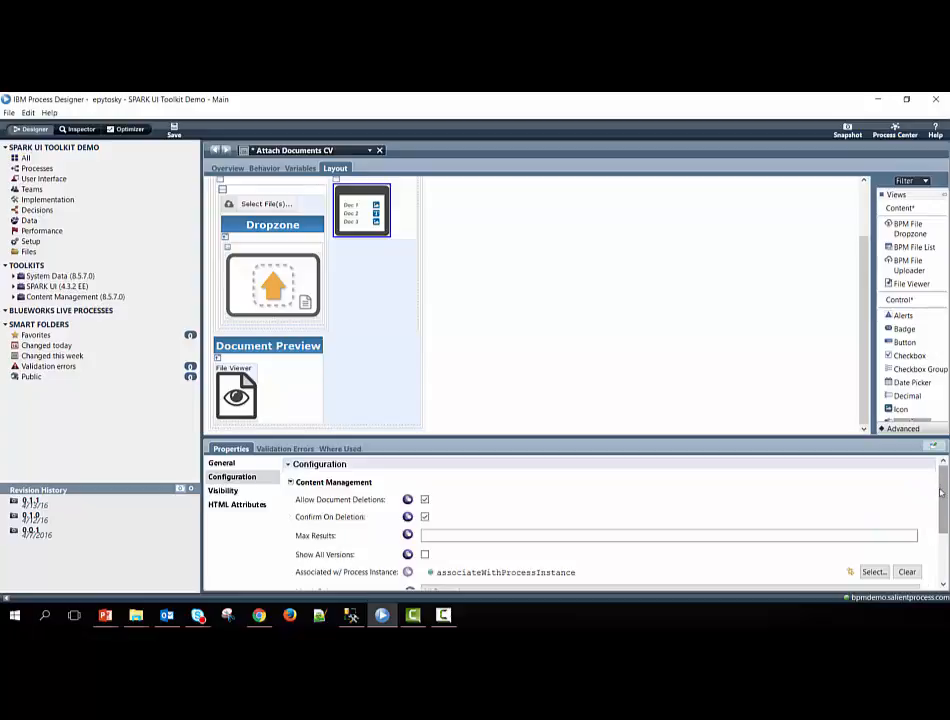
pyautogui.scroll(-3)
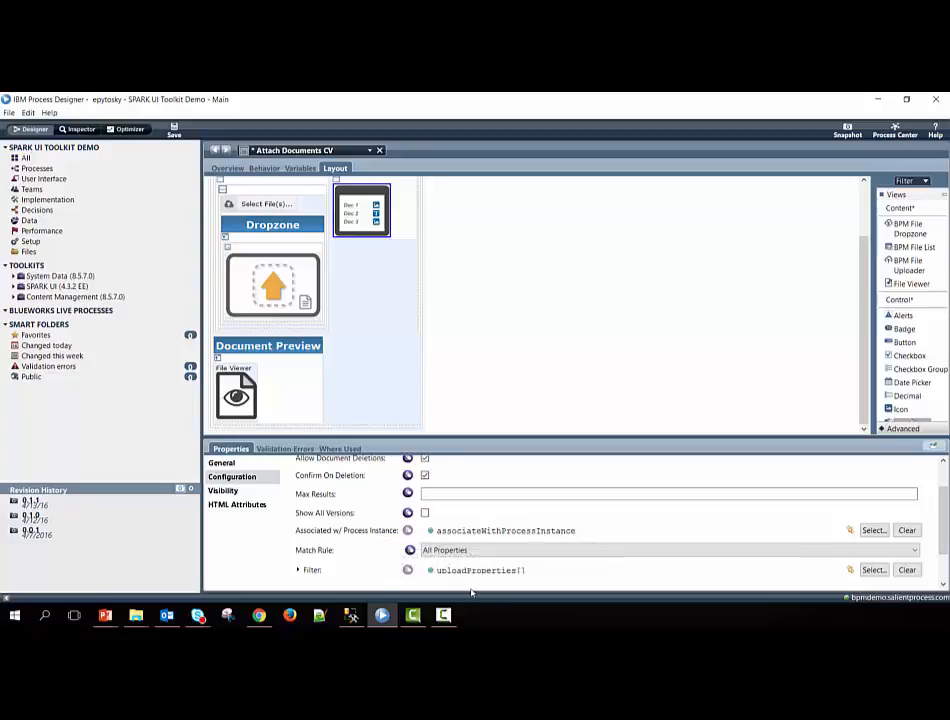
pyautogui.moveTo(515, 580)
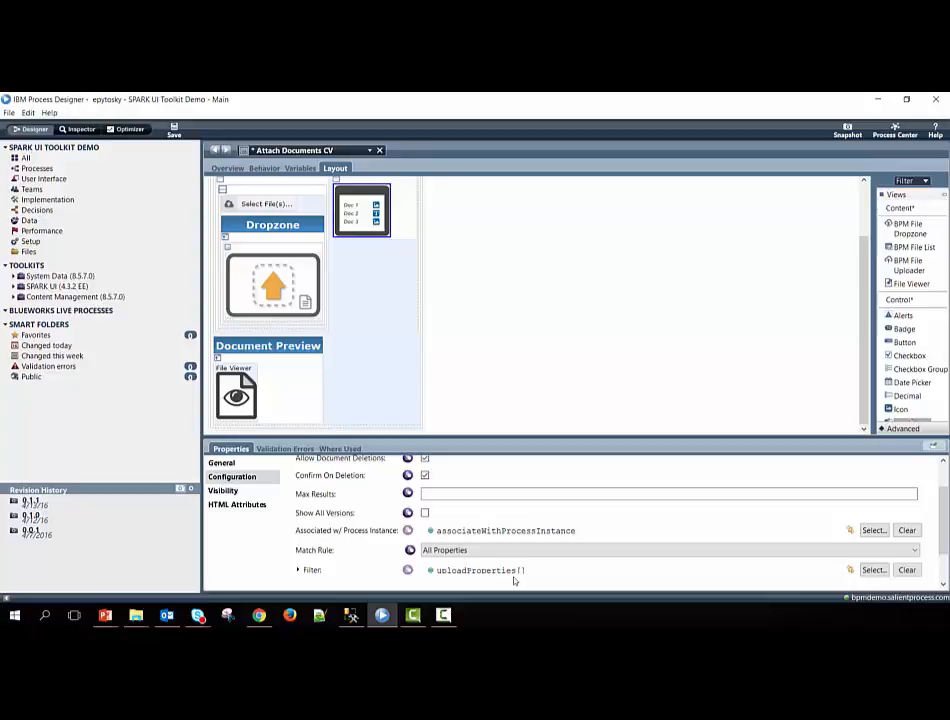
pyautogui.moveTo(520, 592)
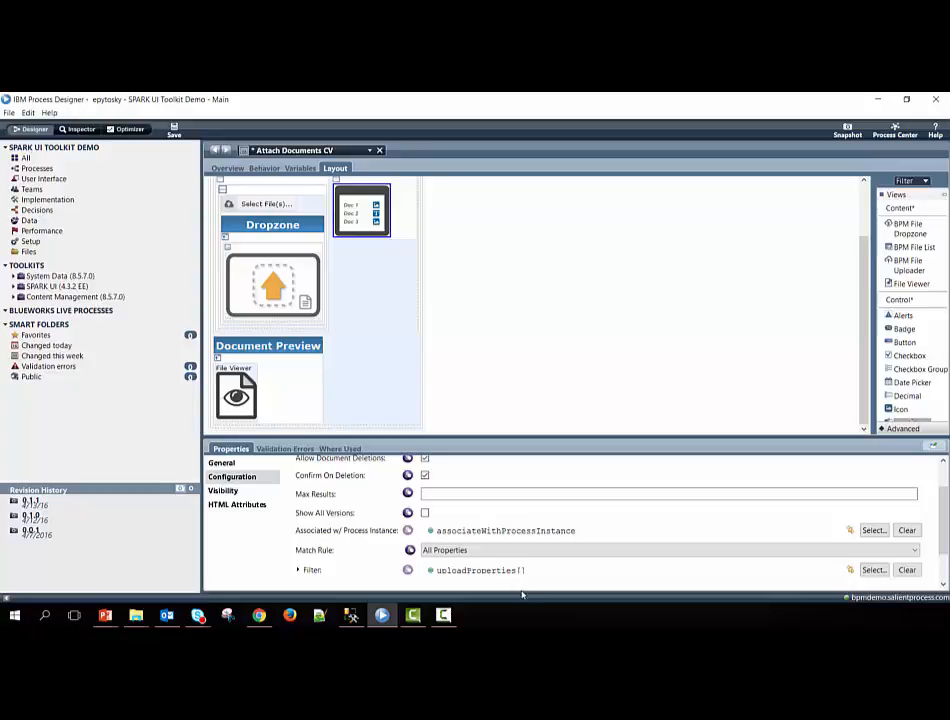
pyautogui.moveTo(527, 582)
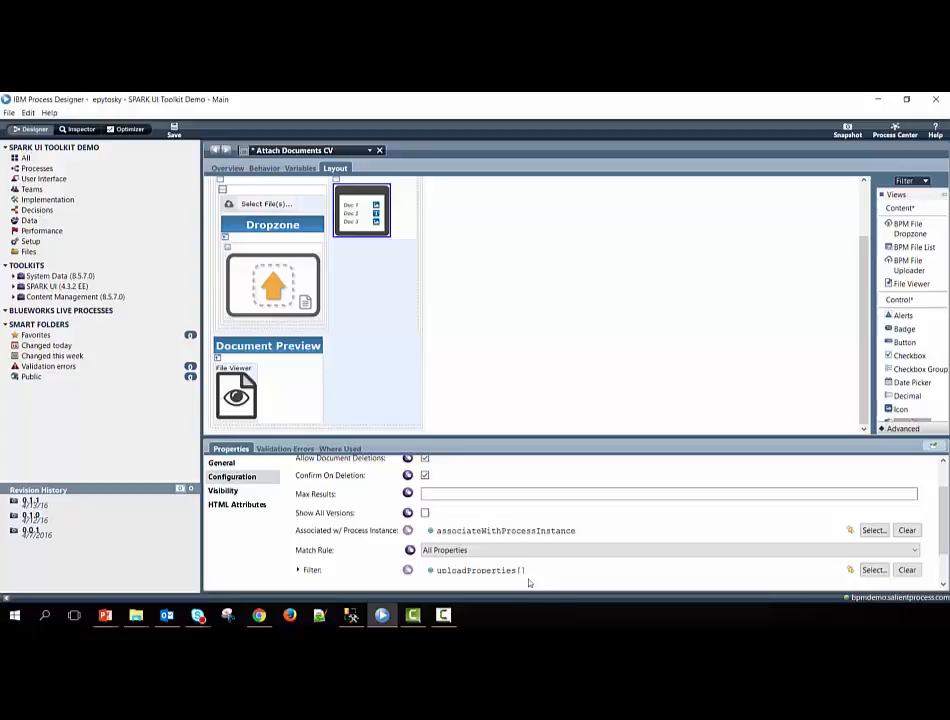
pyautogui.moveTo(455, 597)
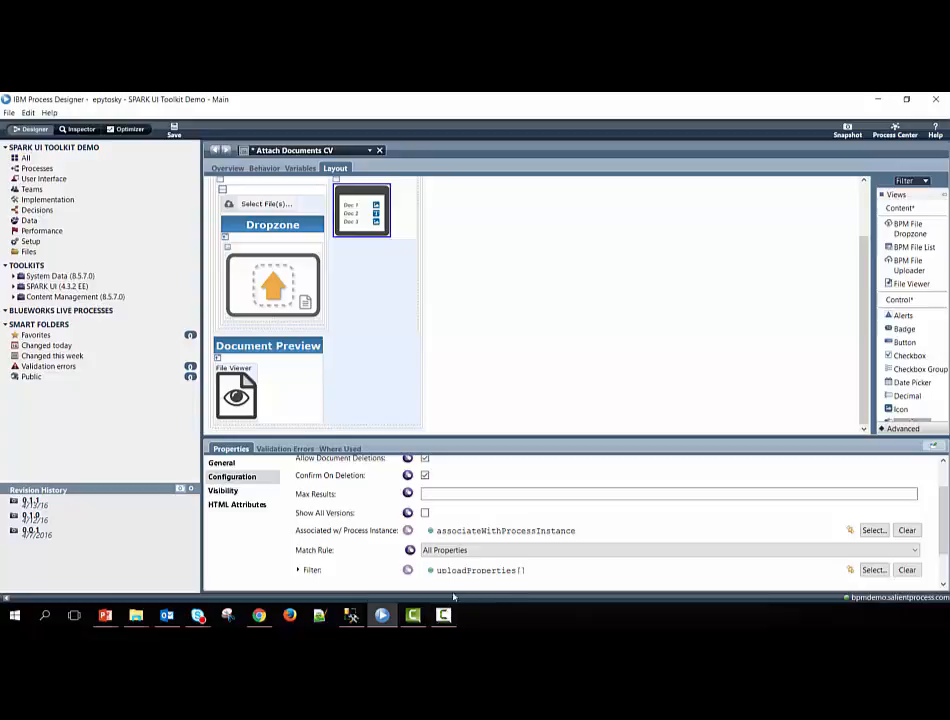
pyautogui.moveTo(417, 581)
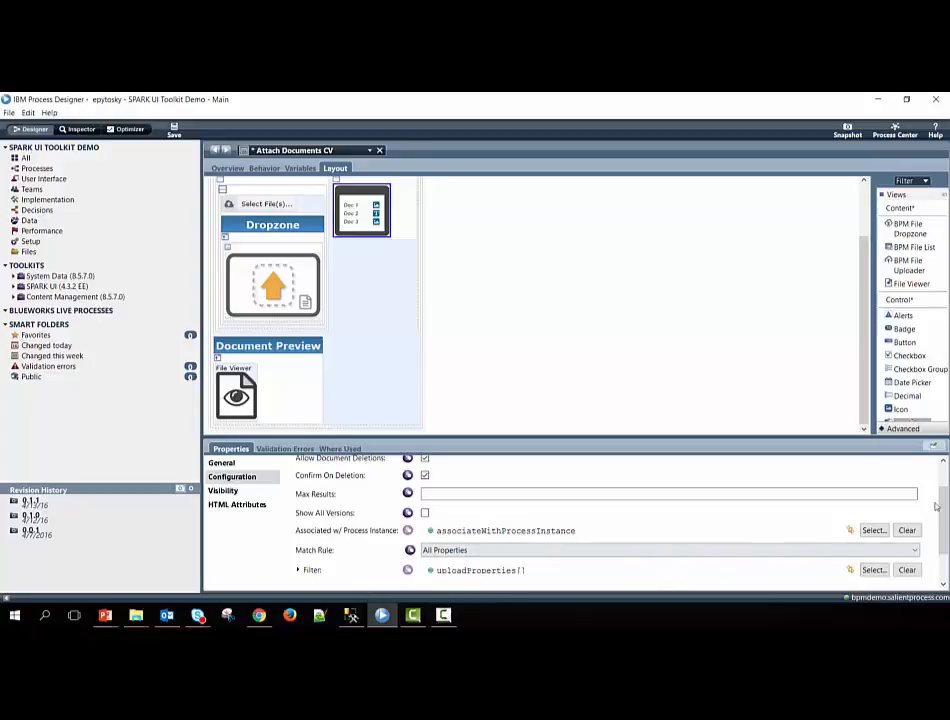
pyautogui.scroll(3)
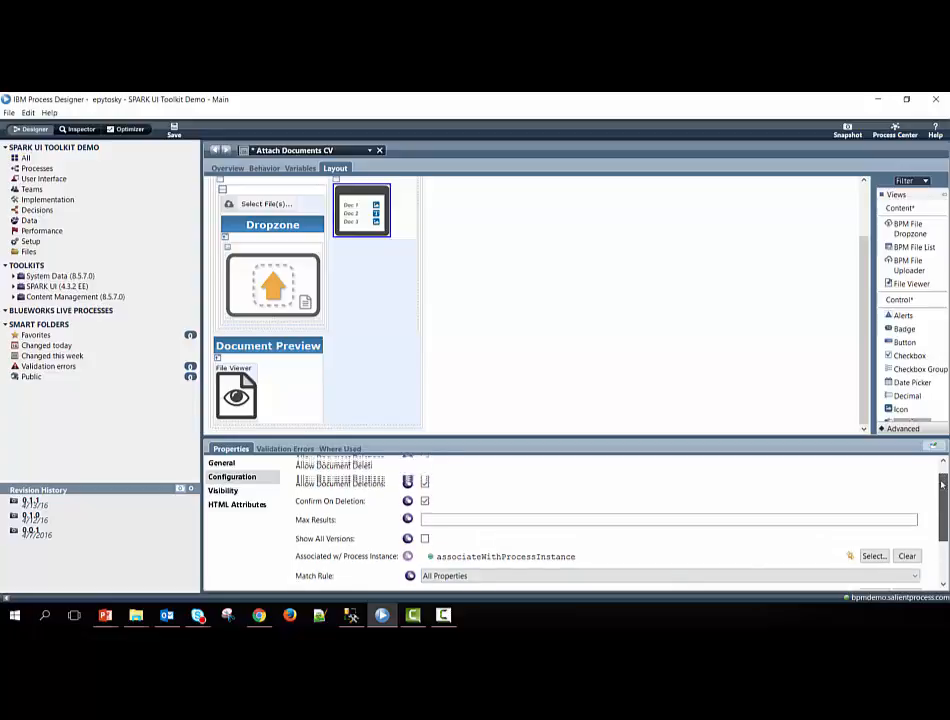
pyautogui.scroll(3)
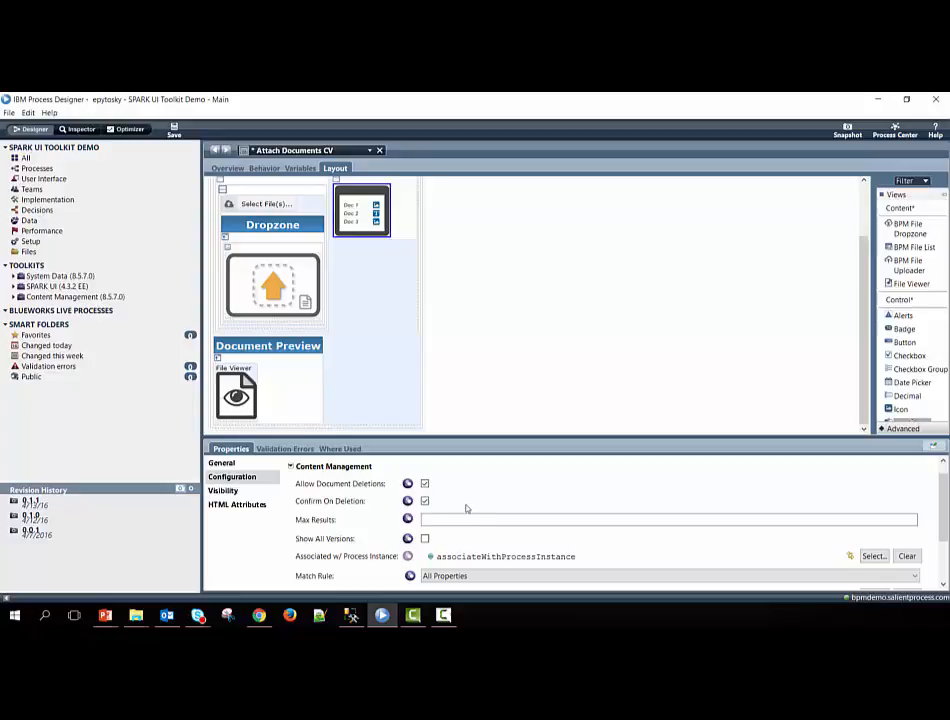
pyautogui.moveTo(464, 511)
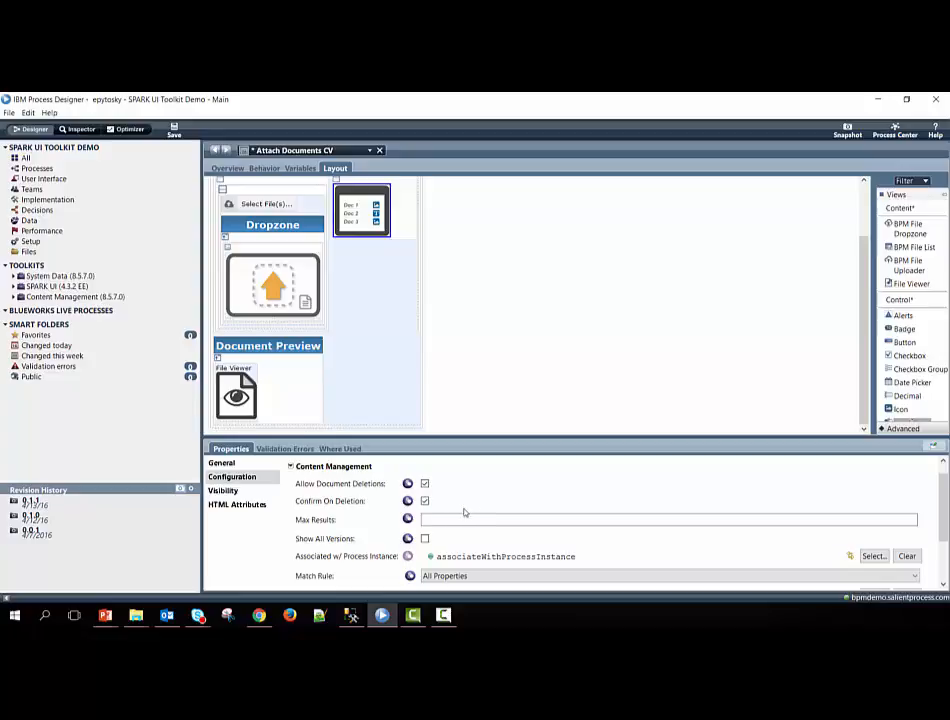
pyautogui.scroll(-3)
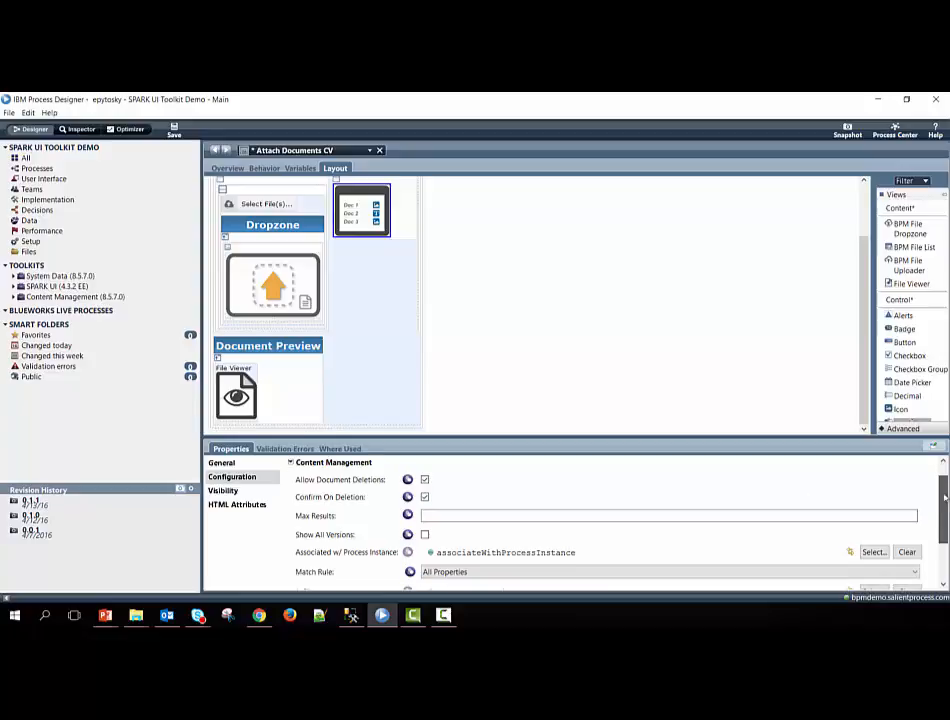
pyautogui.scroll(-3)
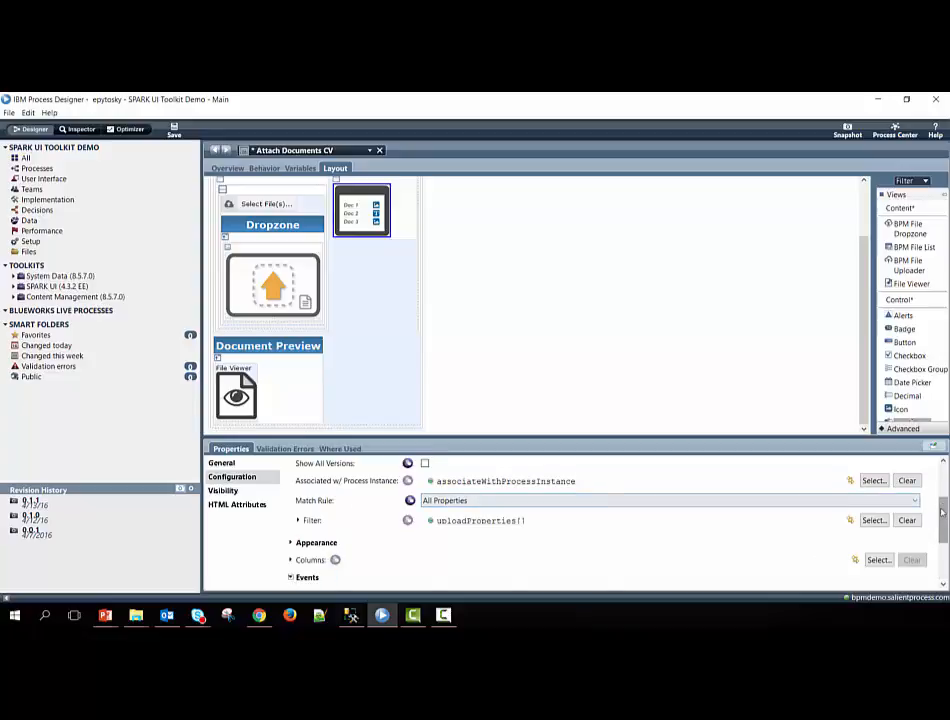
# Step: Scroll to the file list's On File Clicked event in the Properties panel
pyautogui.scroll(-3)
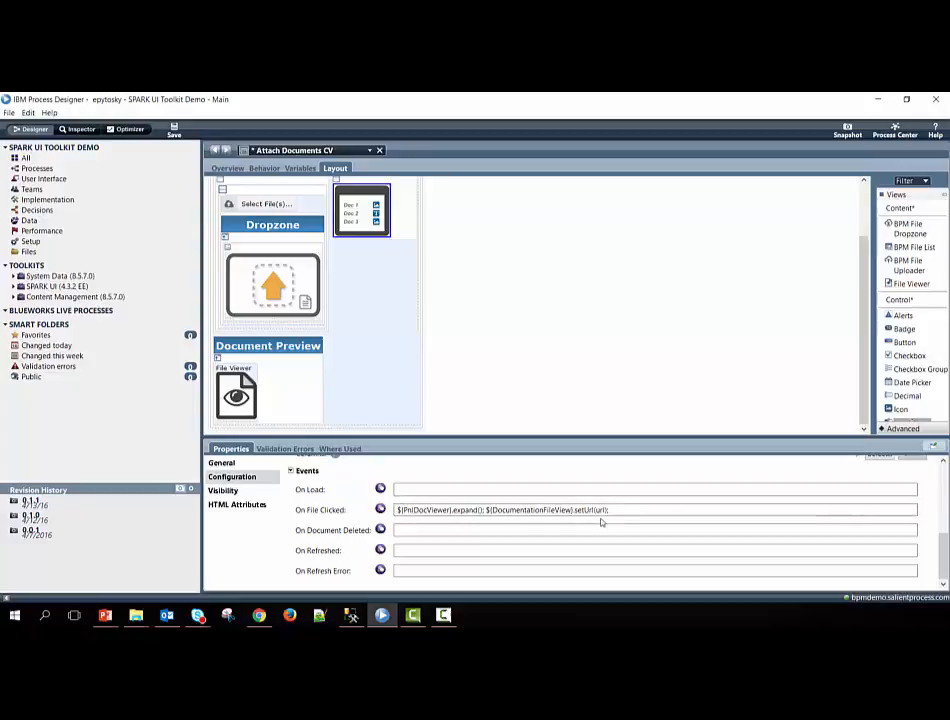
pyautogui.moveTo(578, 530)
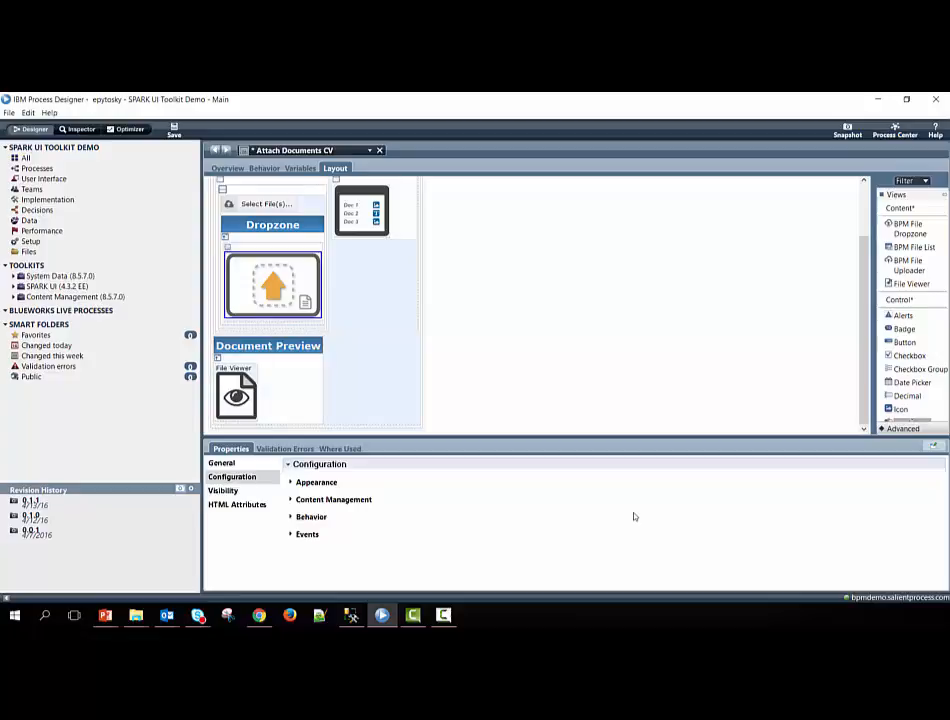
# Step: Review the dropzone's Content Management, then expand its Behavior and Events settings
pyautogui.click(333, 499)
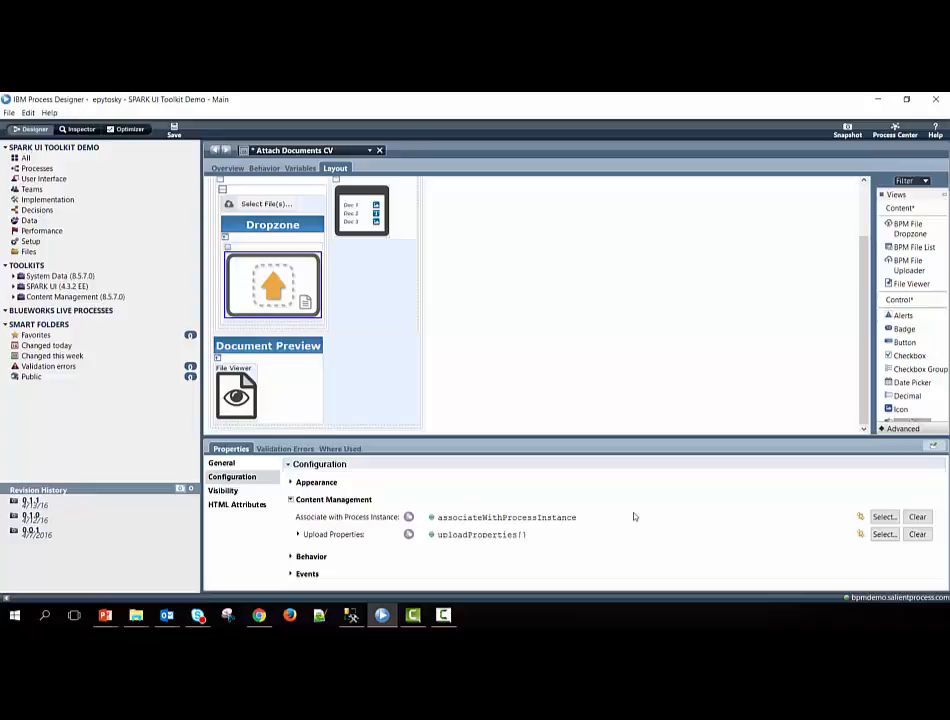
pyautogui.click(290, 499)
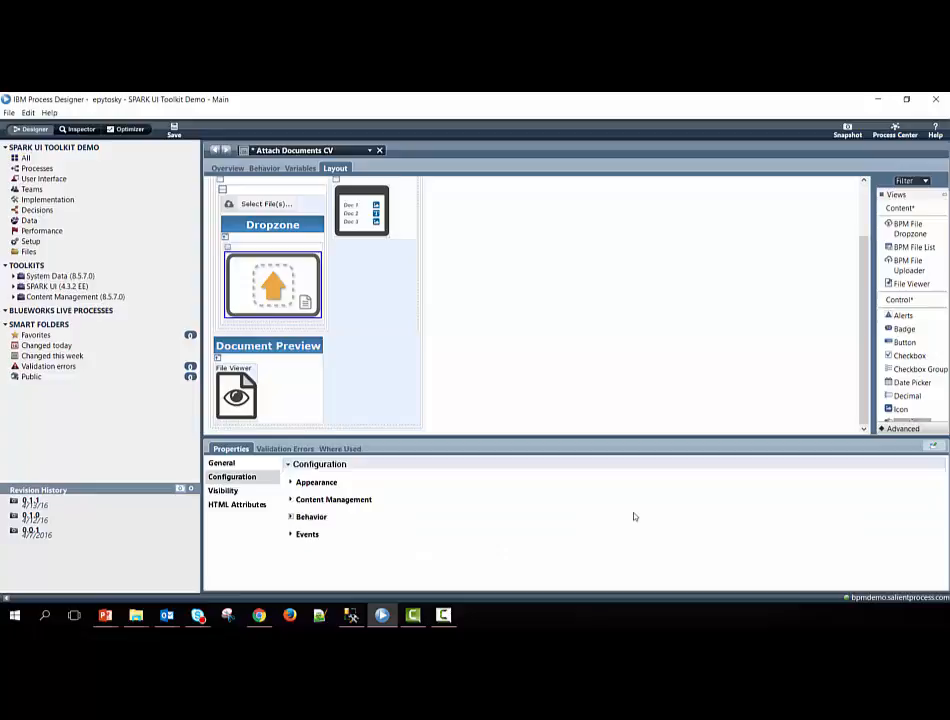
pyautogui.click(311, 517)
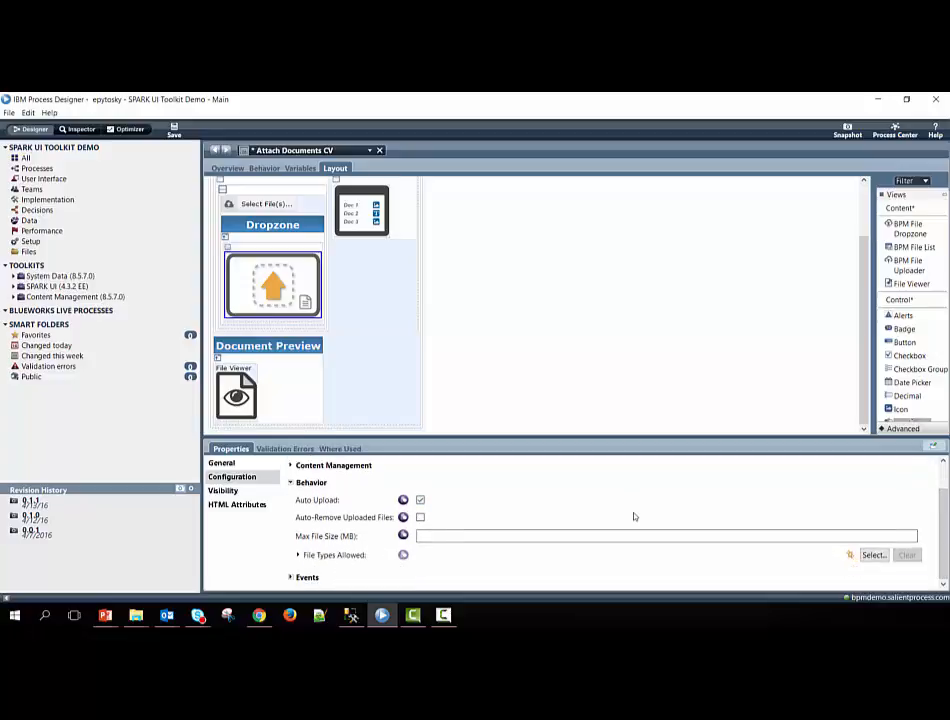
pyautogui.scroll(-3)
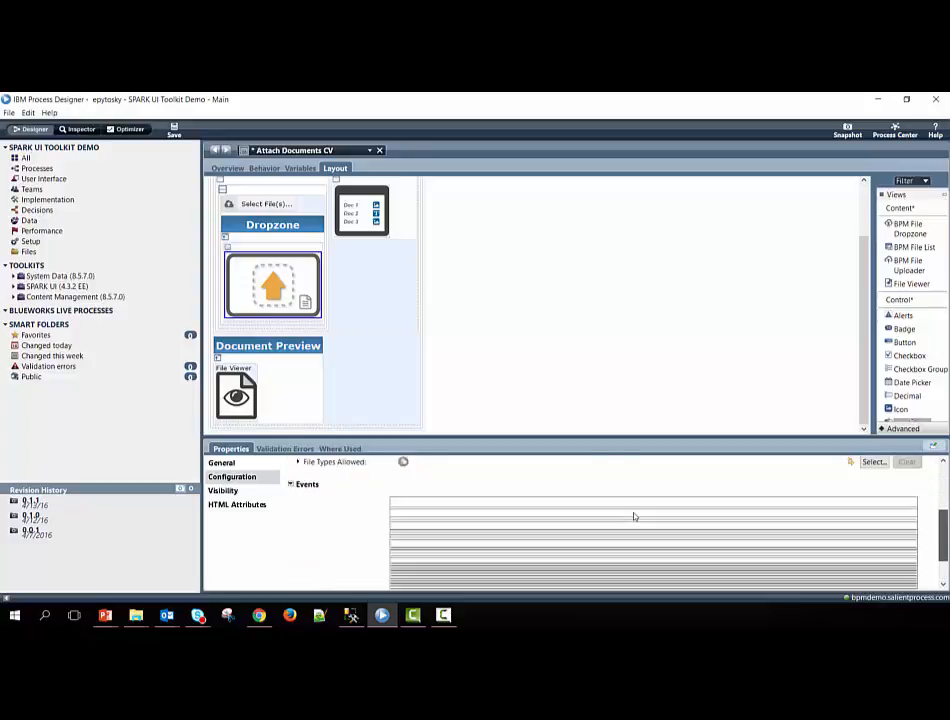
pyautogui.click(290, 484)
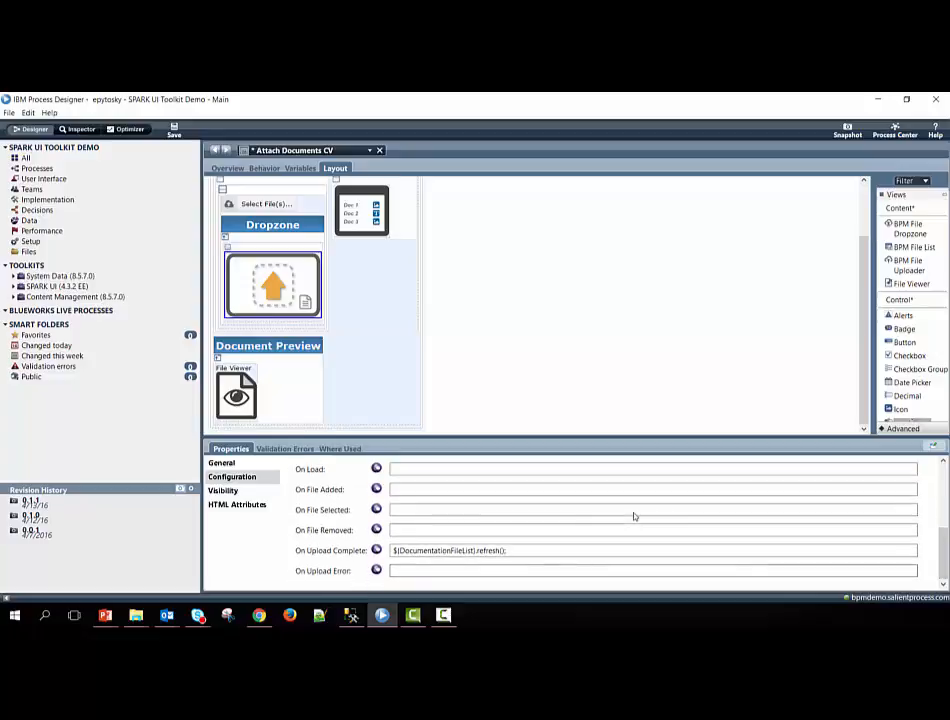